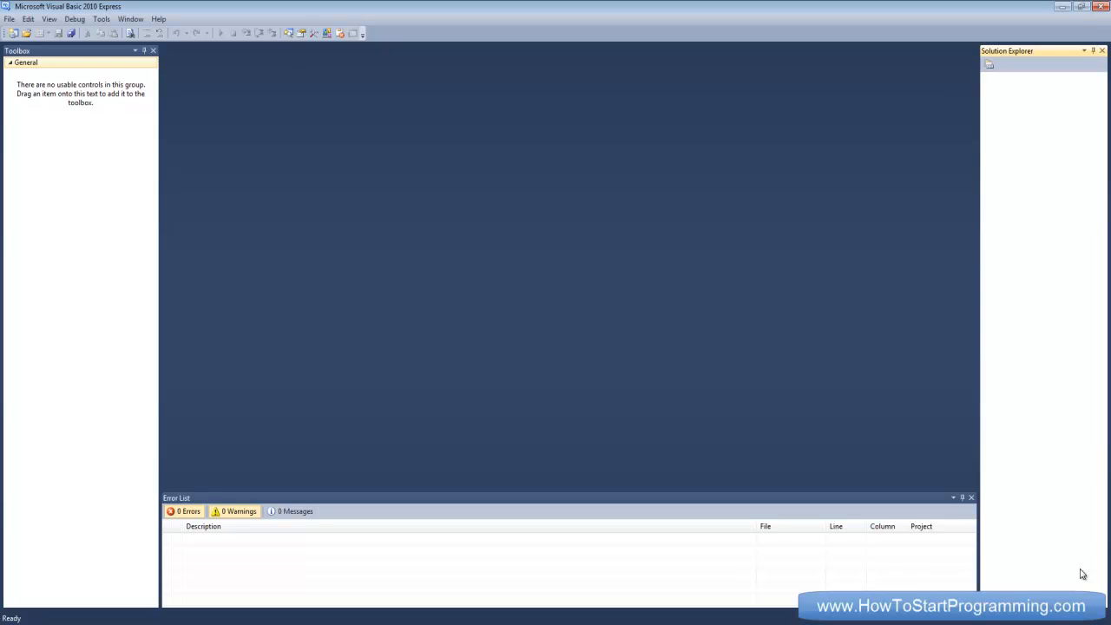
mouse_move(453, 248)
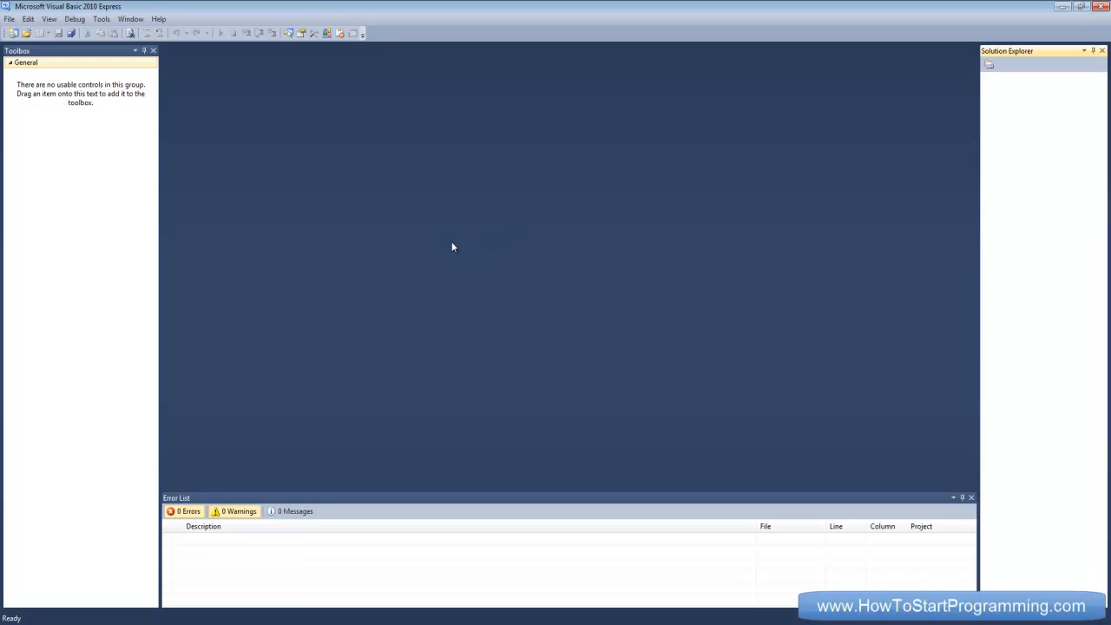
mouse_move(372, 153)
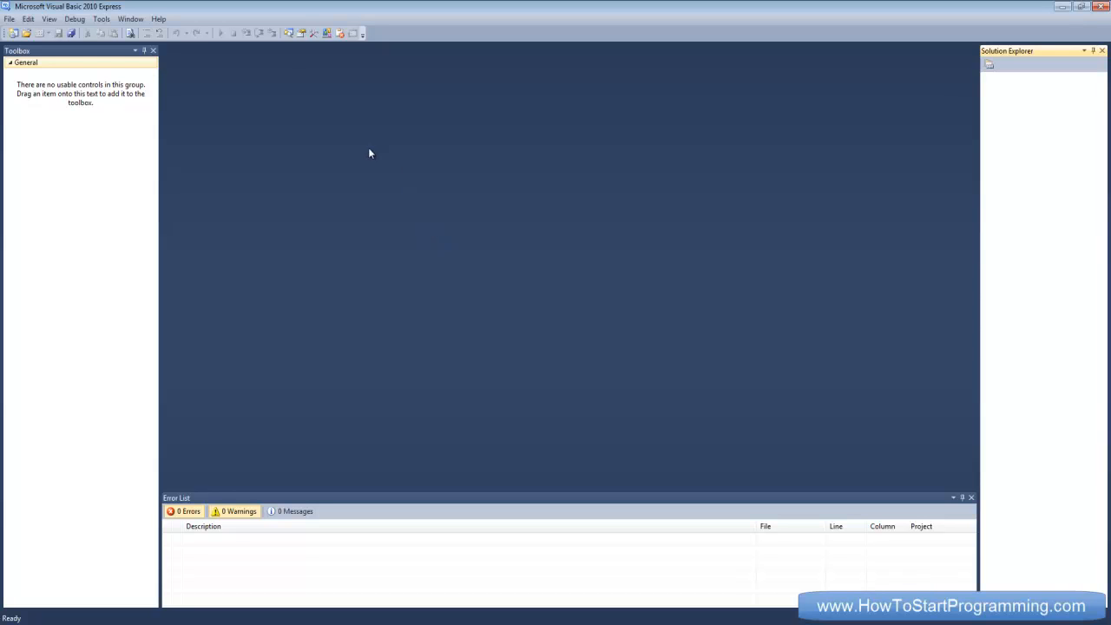
mouse_move(367, 165)
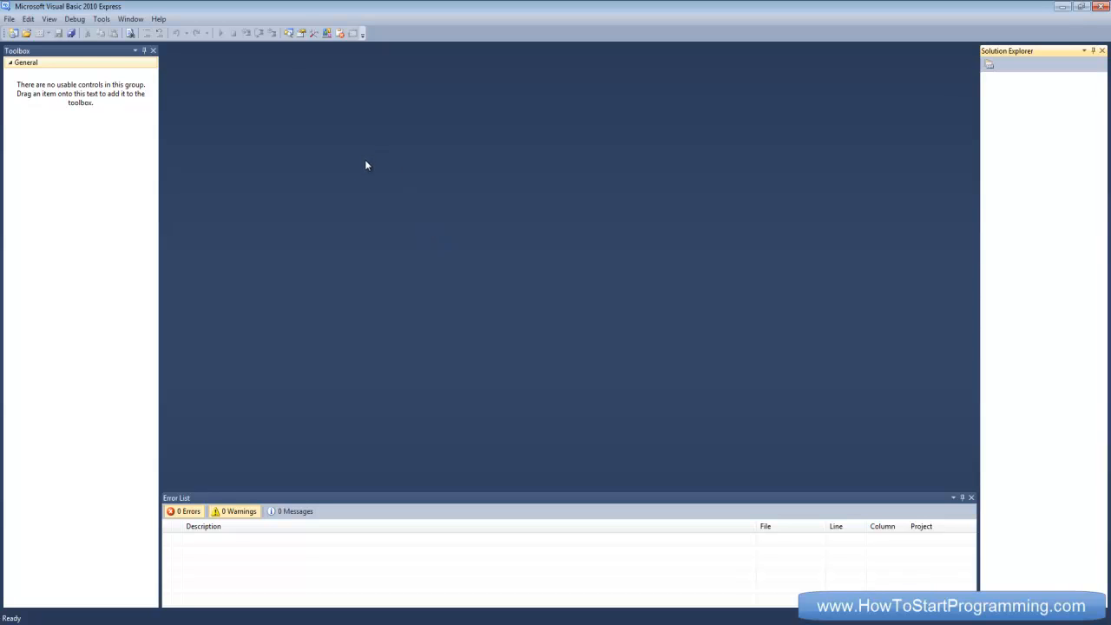
mouse_move(334, 147)
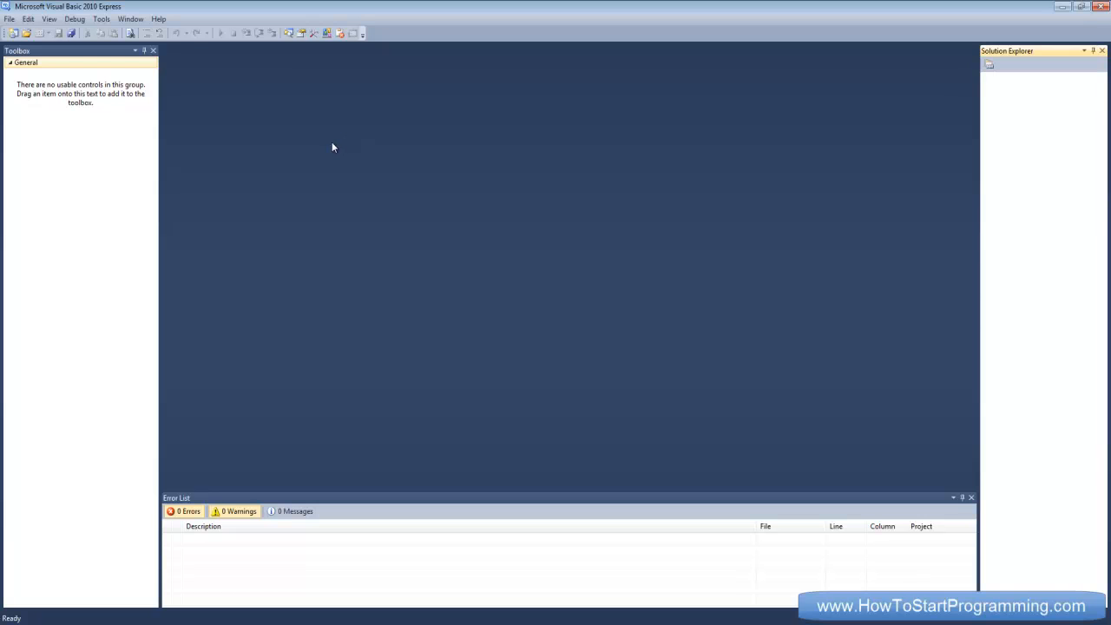
mouse_move(292, 151)
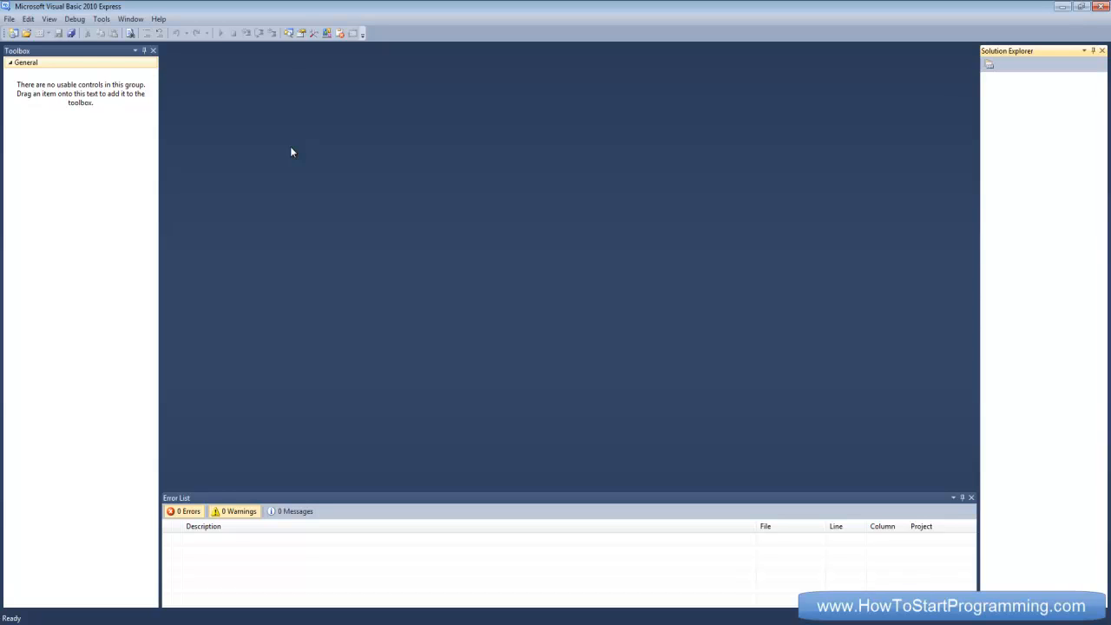
mouse_move(571, 255)
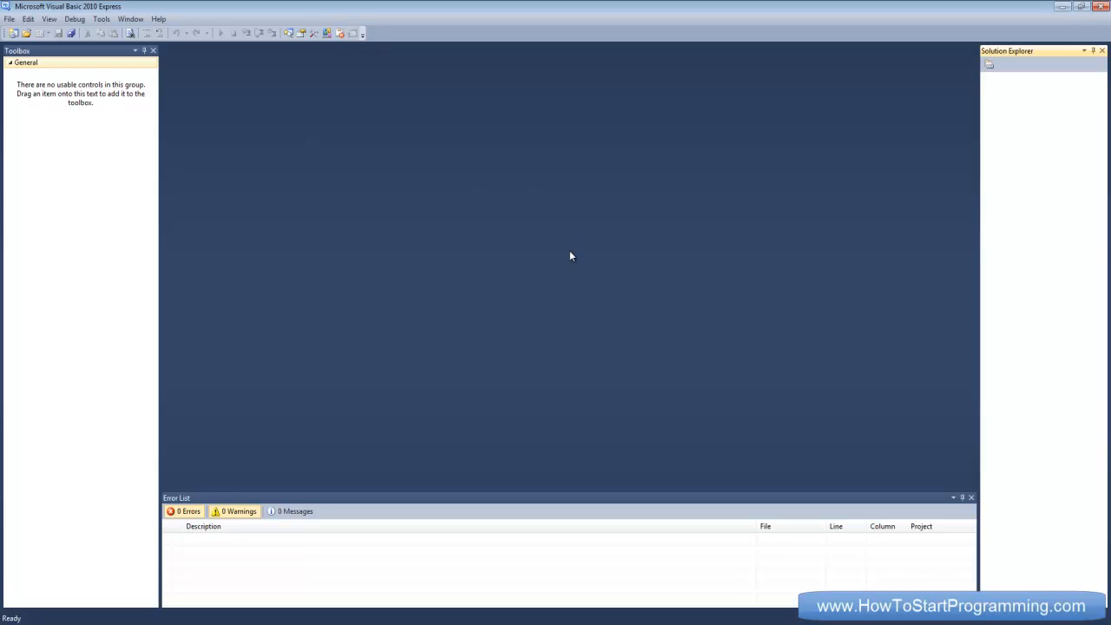
mouse_move(264, 255)
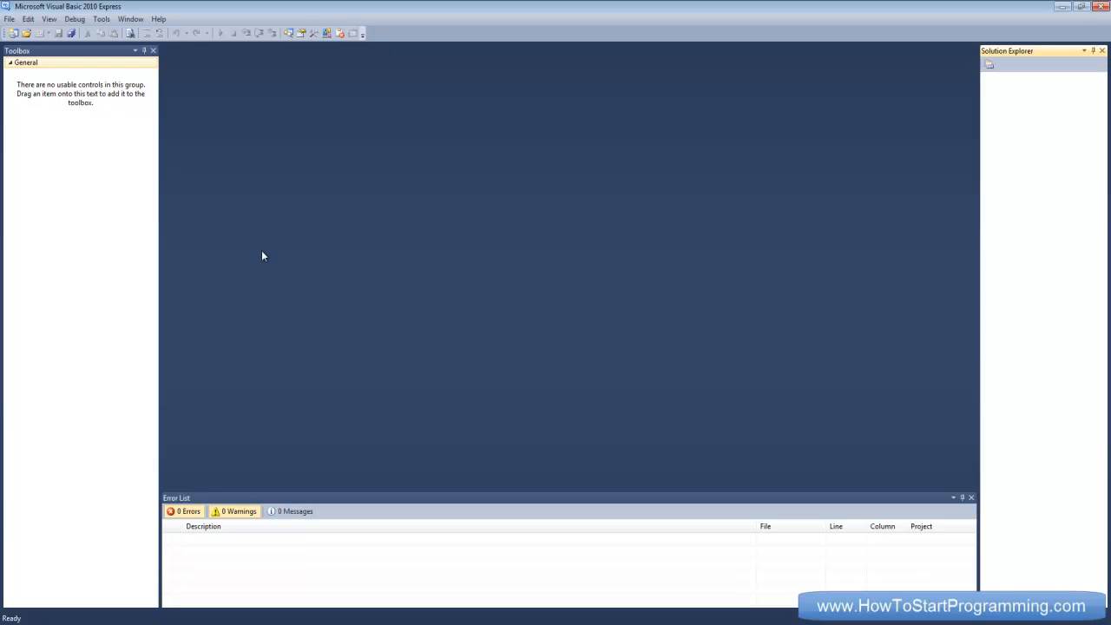
mouse_move(223, 133)
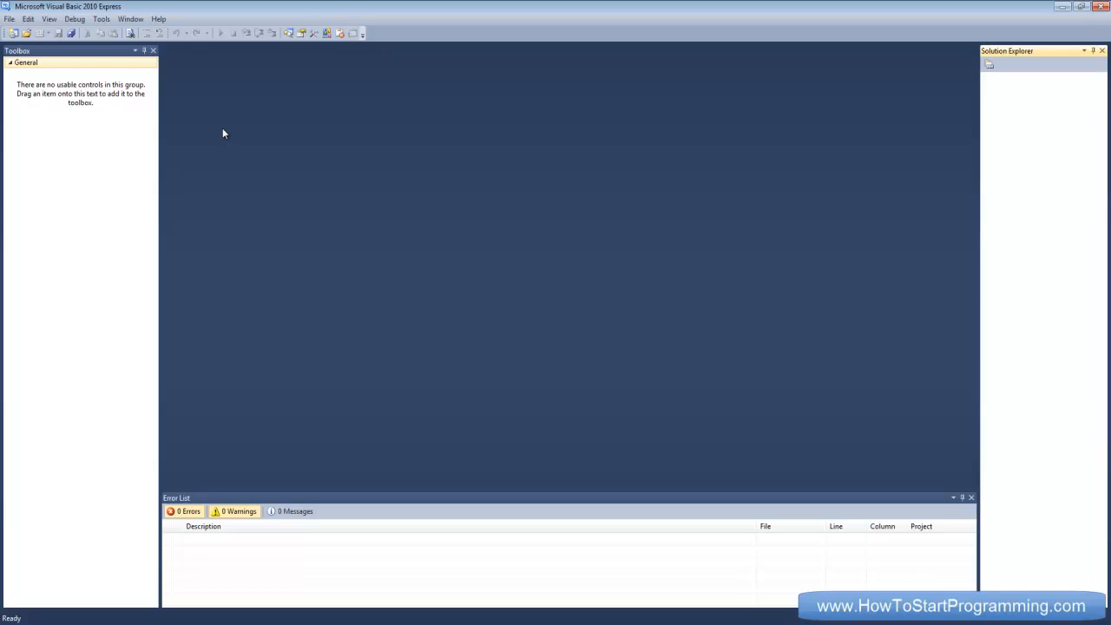
mouse_move(388, 202)
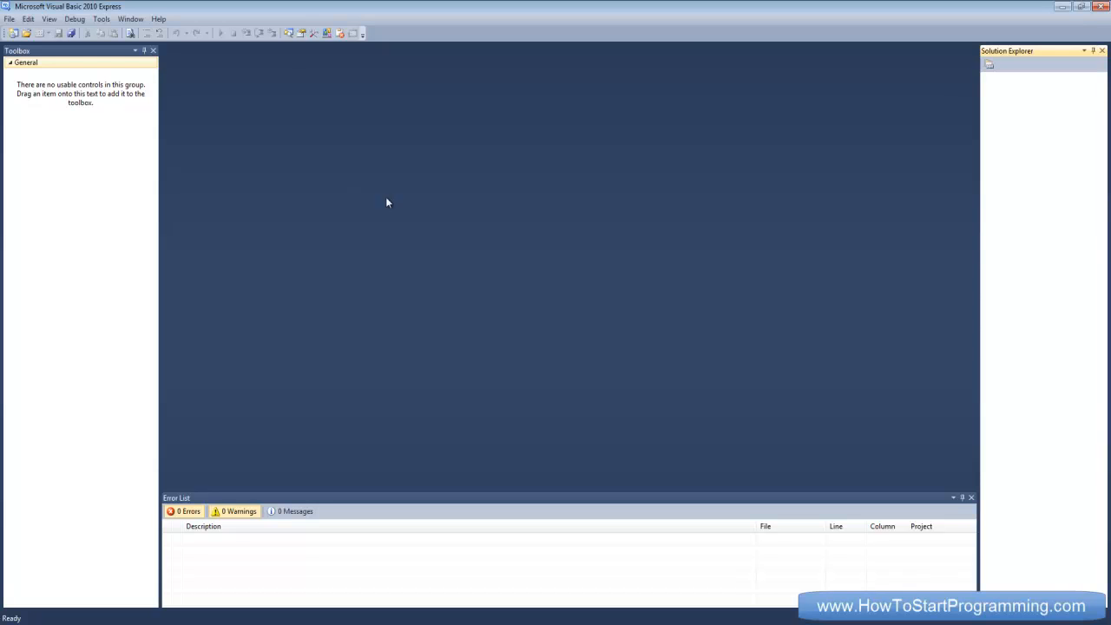
mouse_move(584, 333)
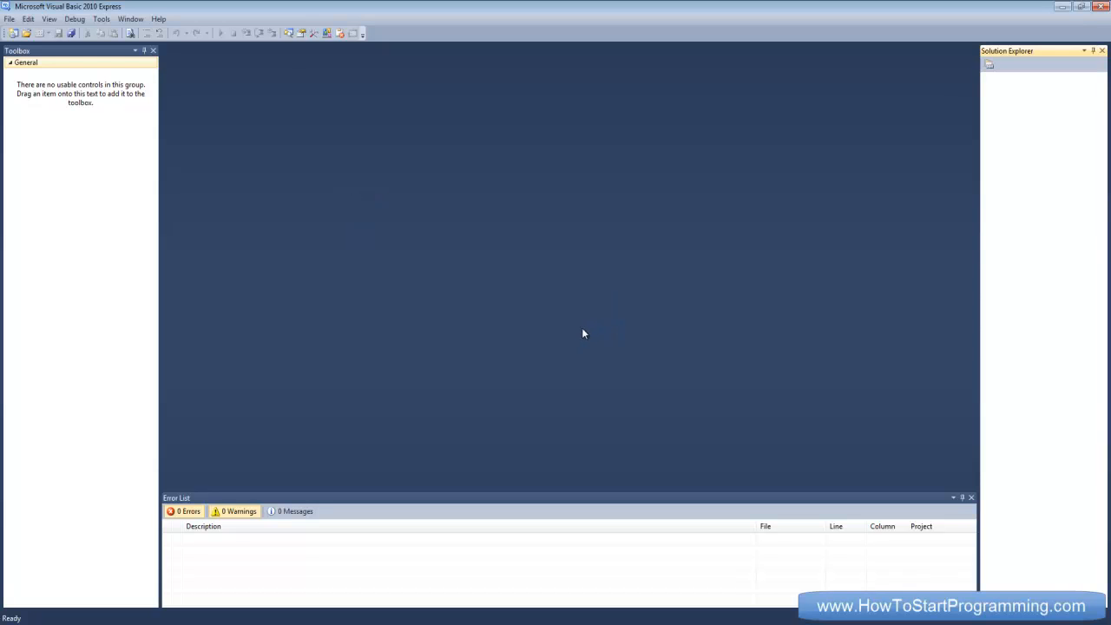
mouse_move(499, 300)
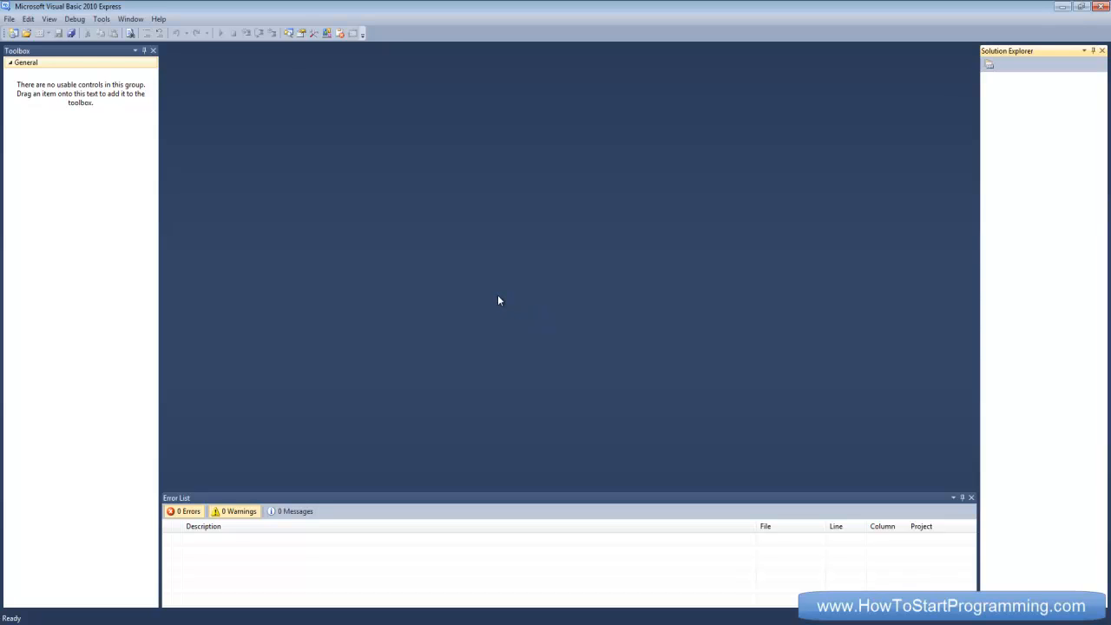
mouse_move(779, 394)
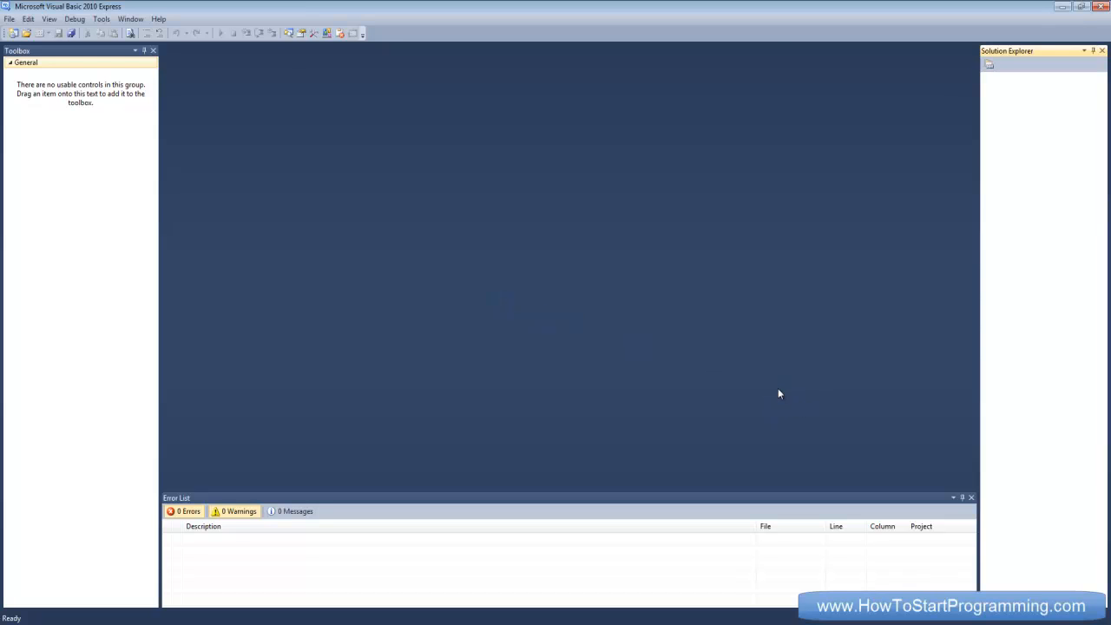
mouse_move(412, 298)
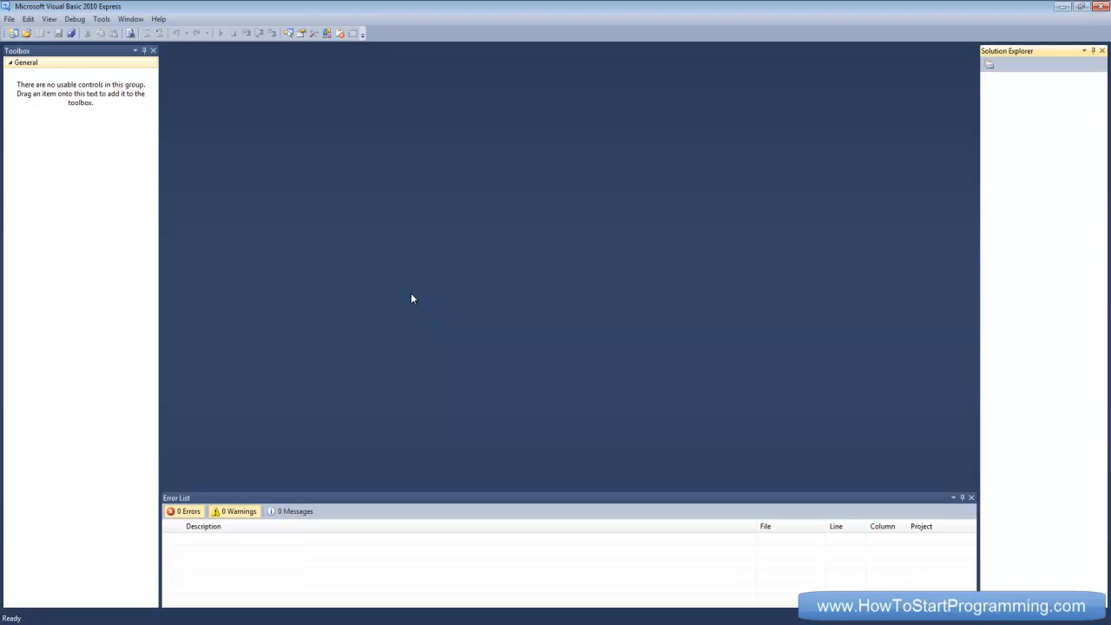
mouse_move(388, 265)
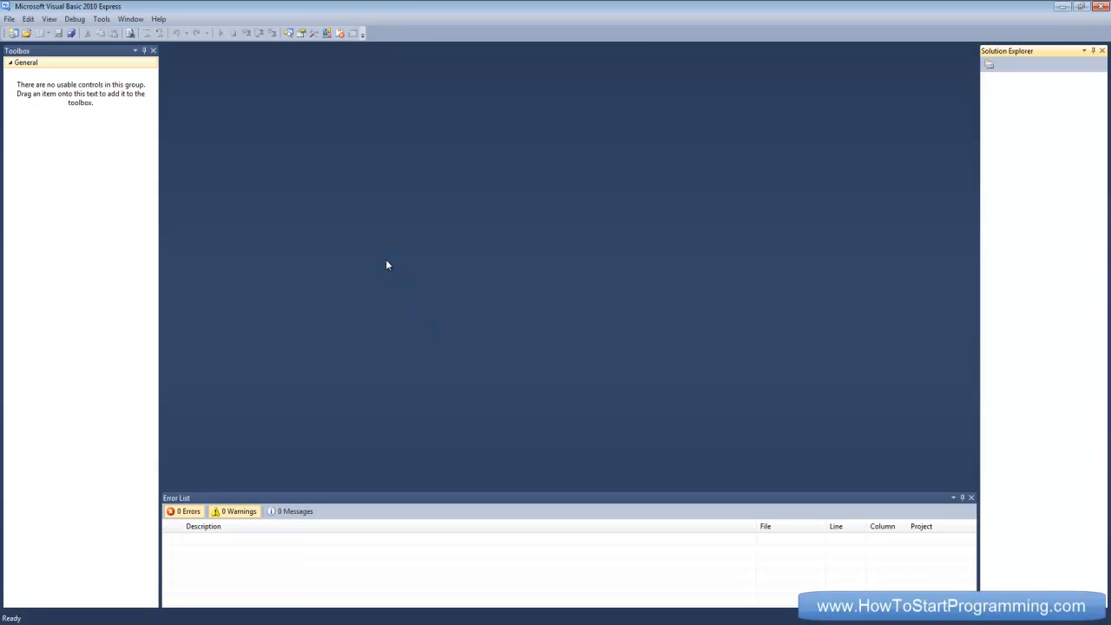
mouse_move(350, 243)
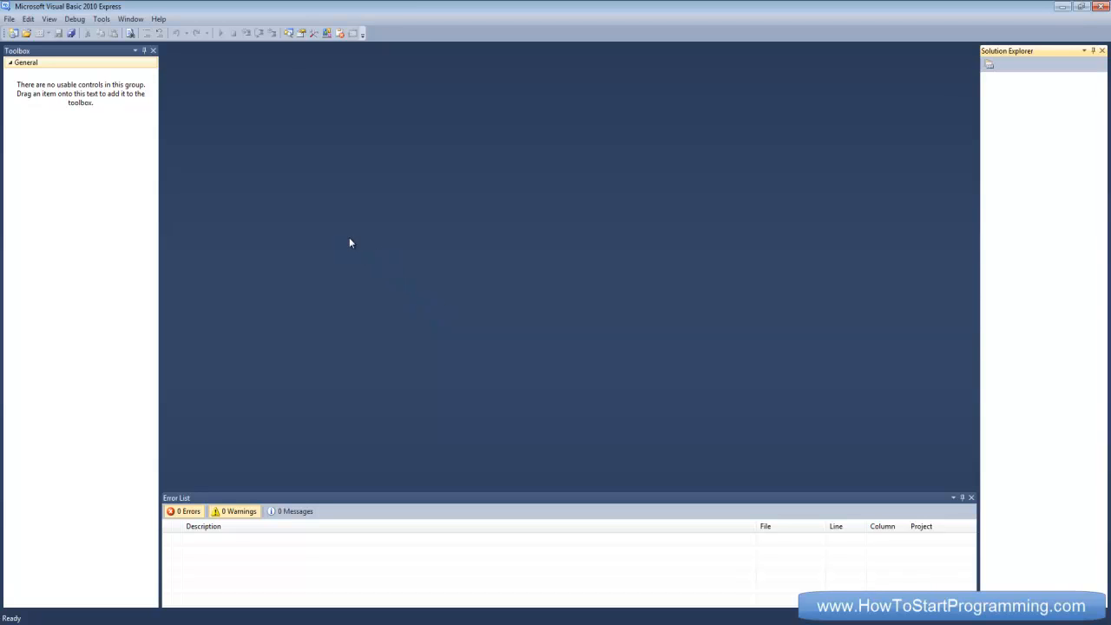
mouse_move(315, 487)
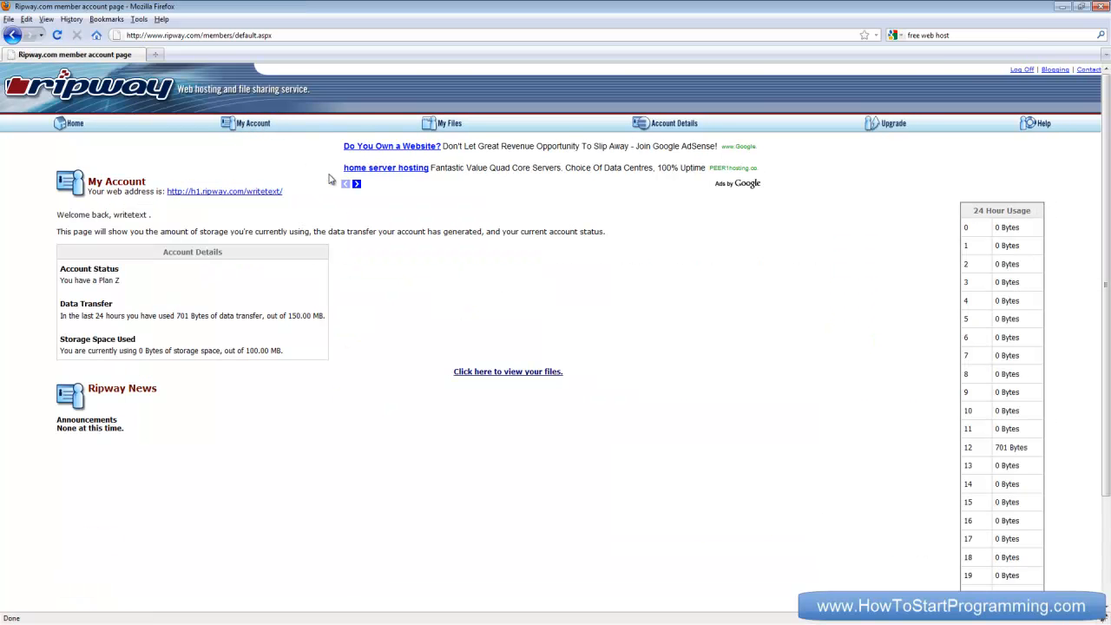
Show the Ripway My Files list, then go to the desktop holding the text file
click(453, 122)
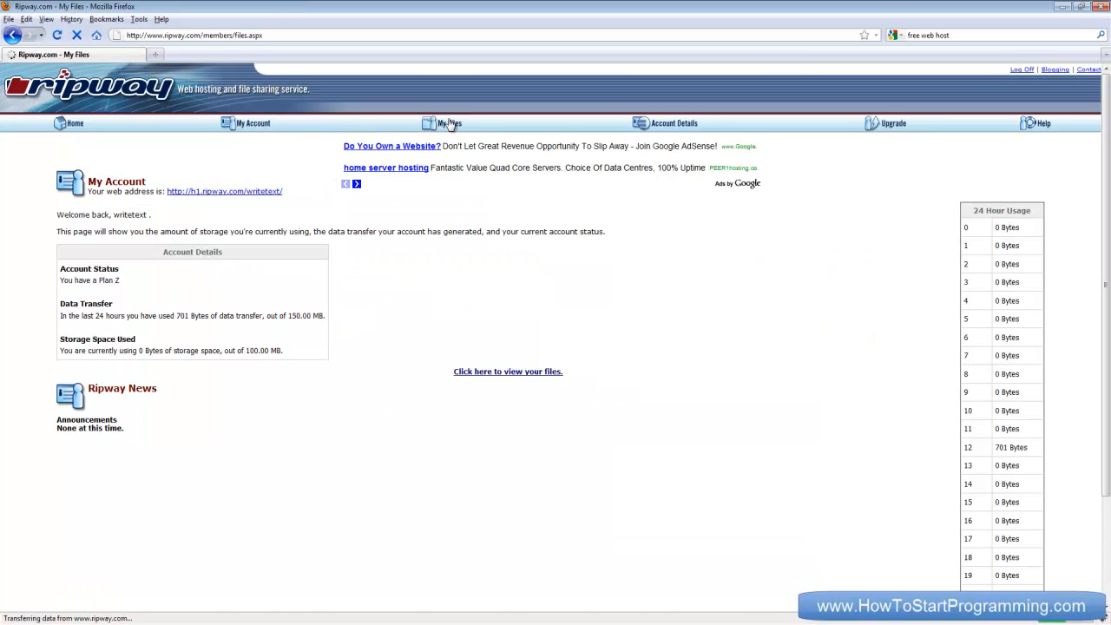
click(456, 122)
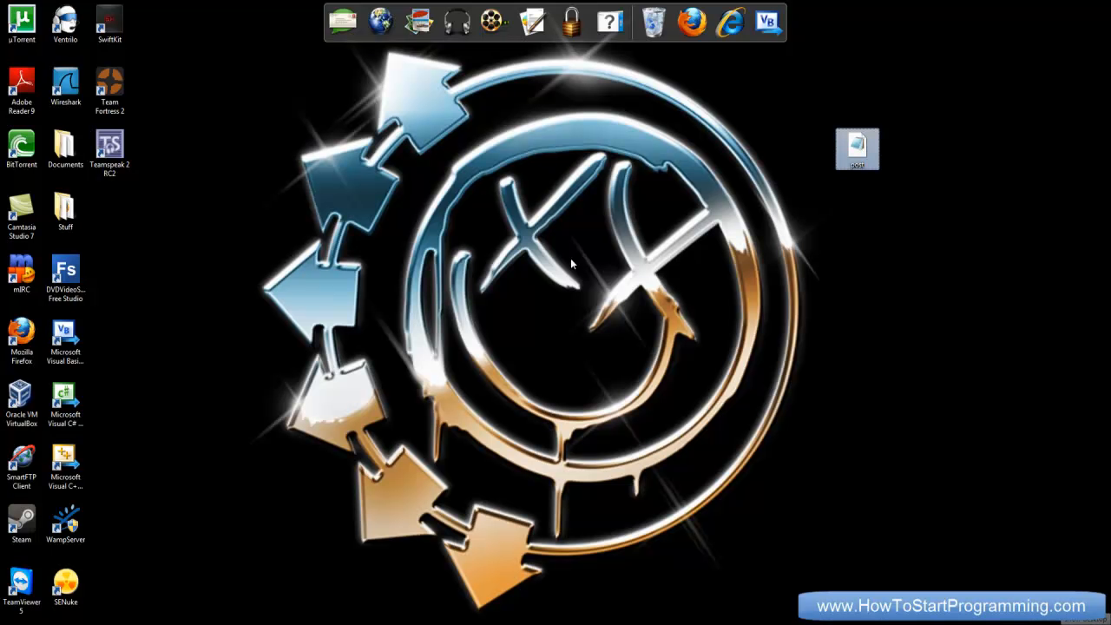
right_click(857, 148)
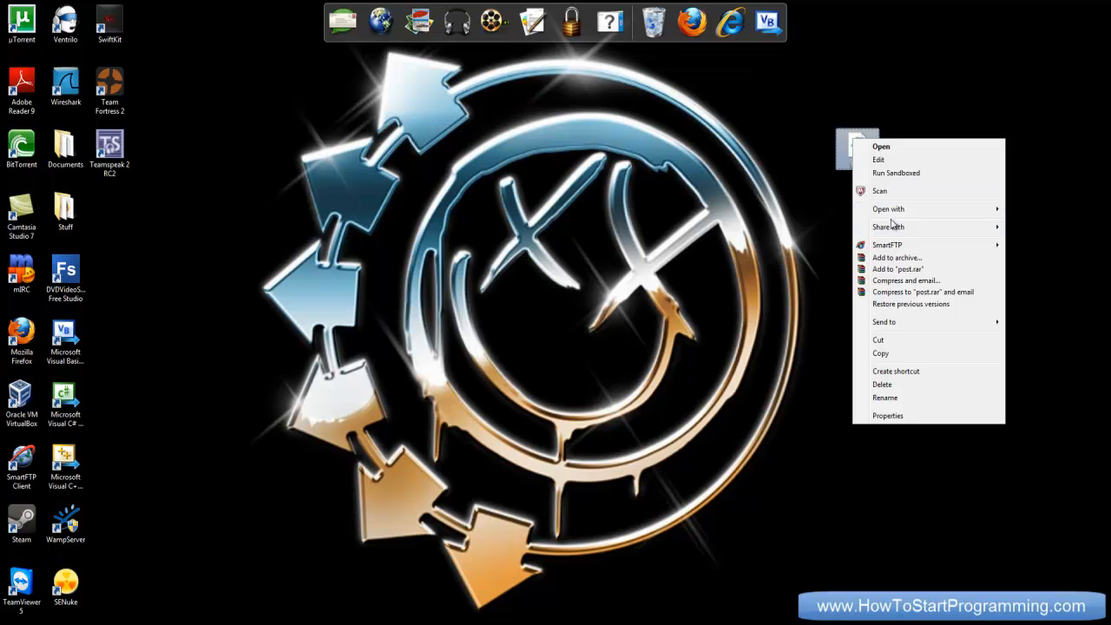
click(877, 159)
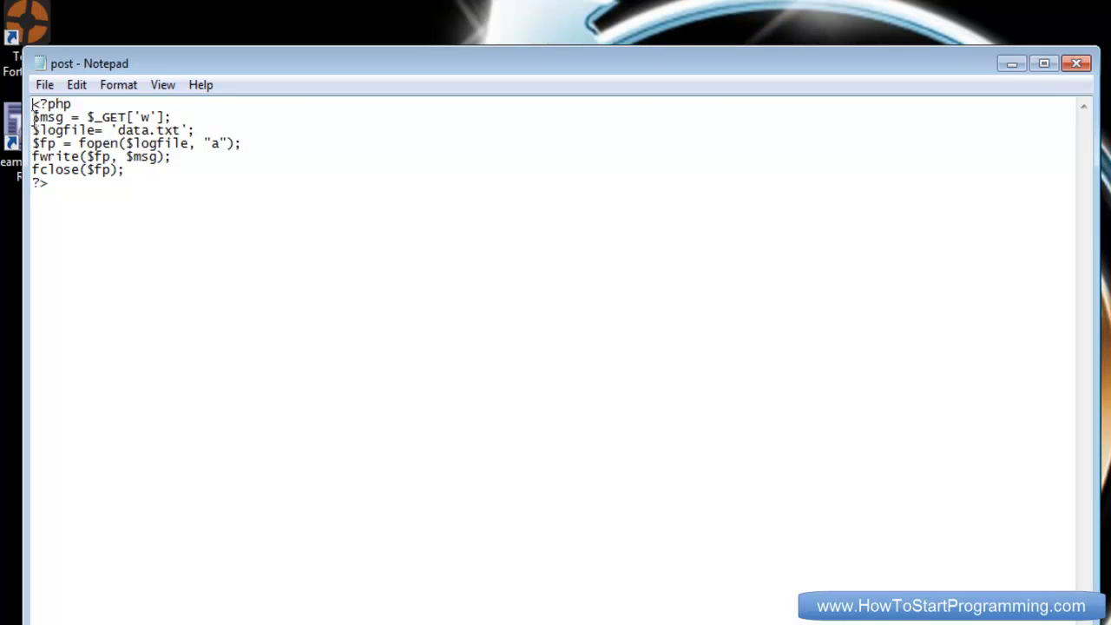
double_click(48, 118)
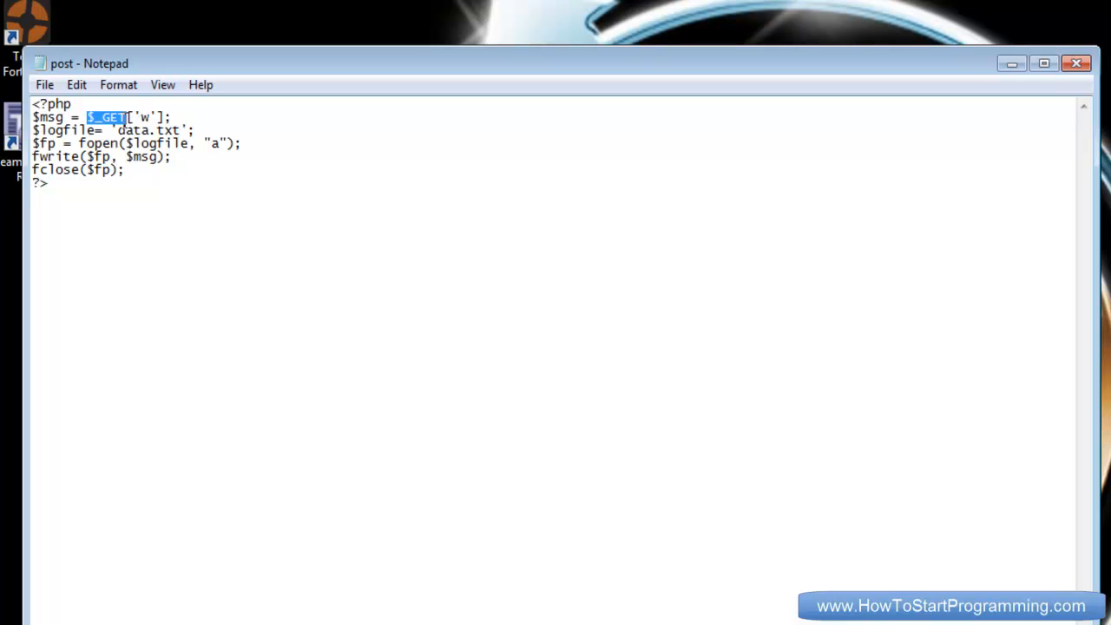
click(57, 104)
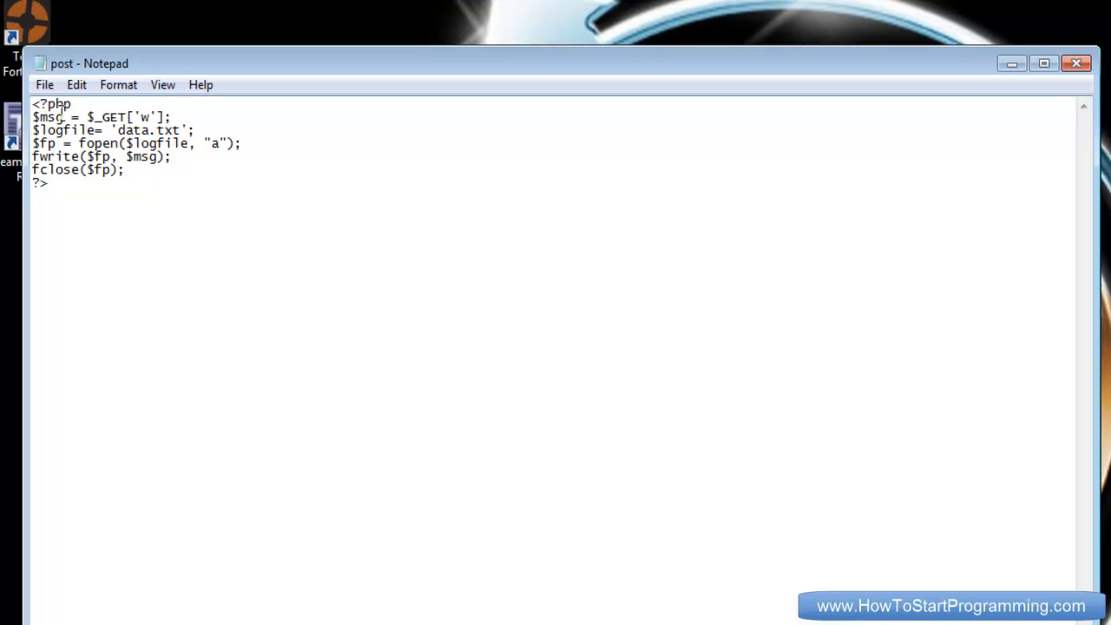
double_click(146, 116)
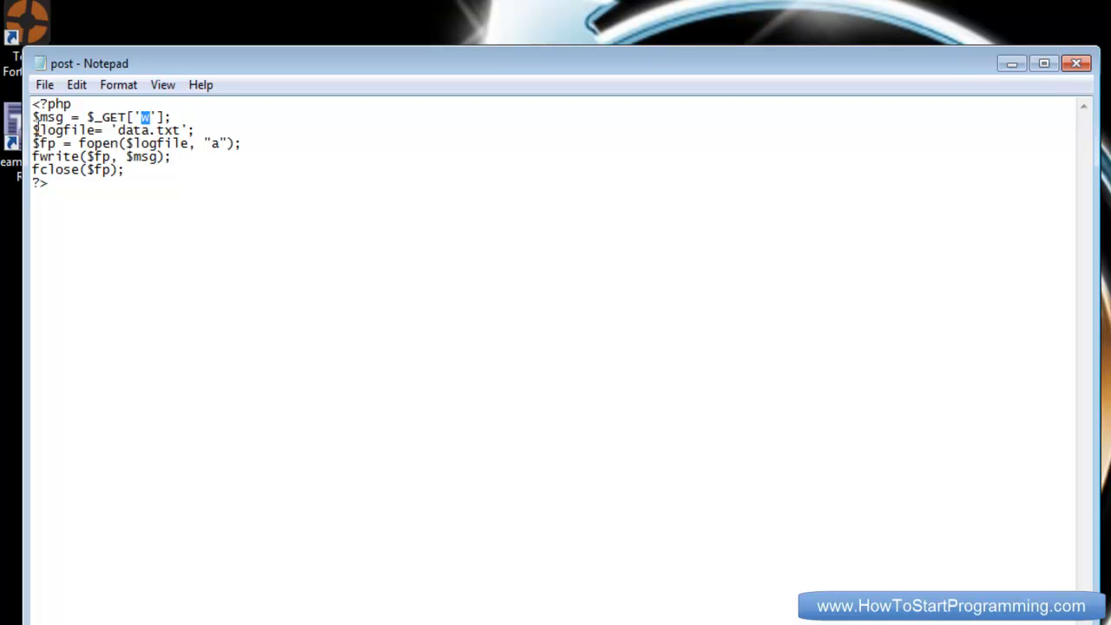
double_click(63, 130)
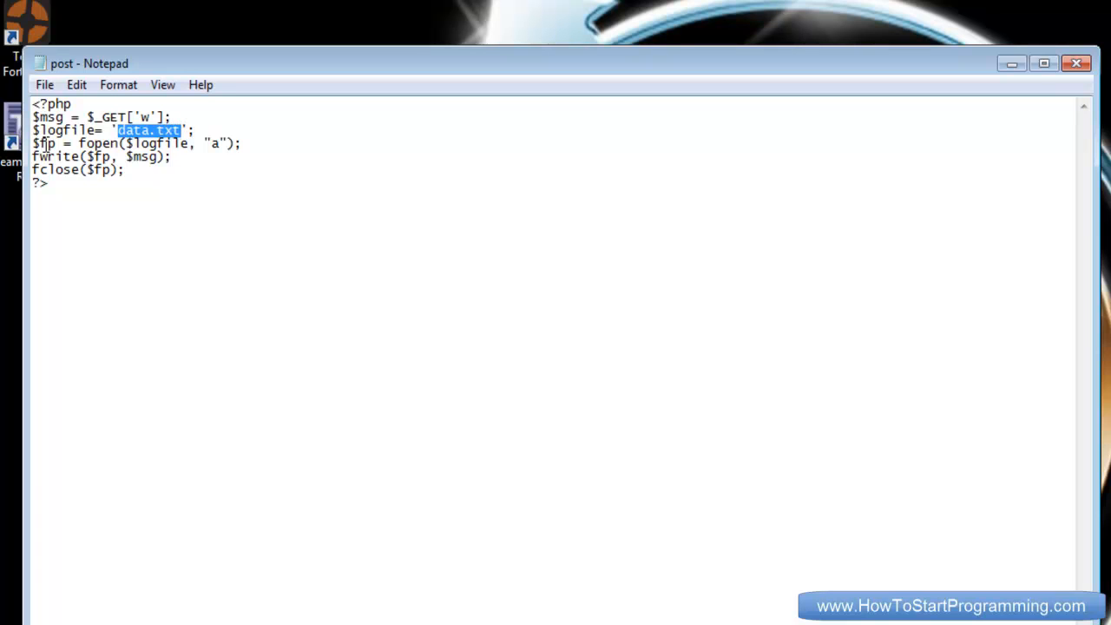
double_click(160, 143)
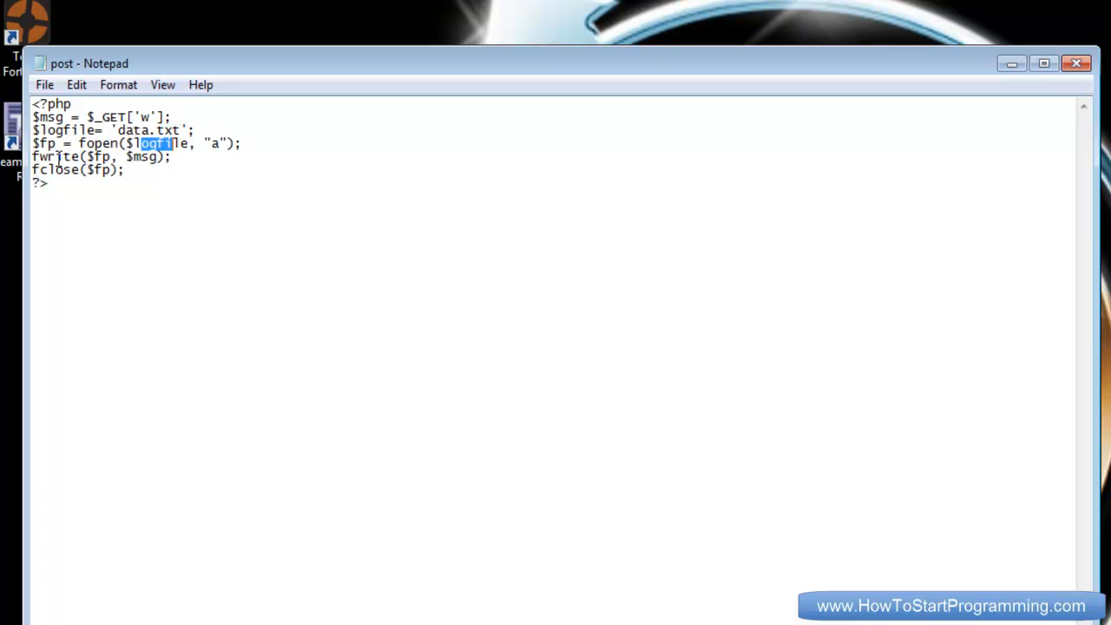
double_click(138, 156)
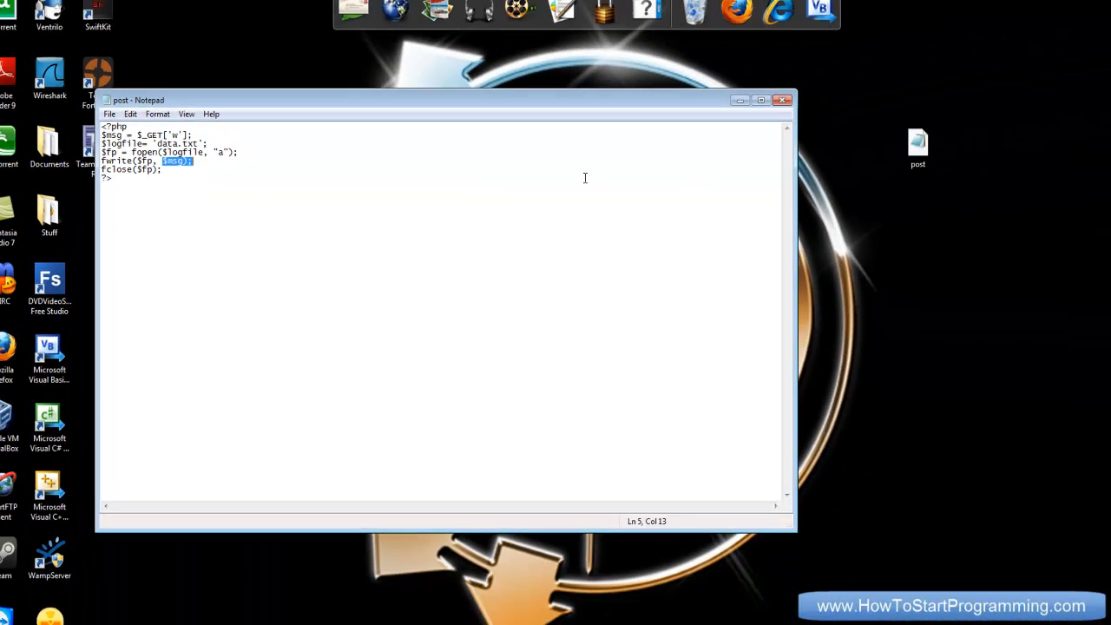
click(782, 100)
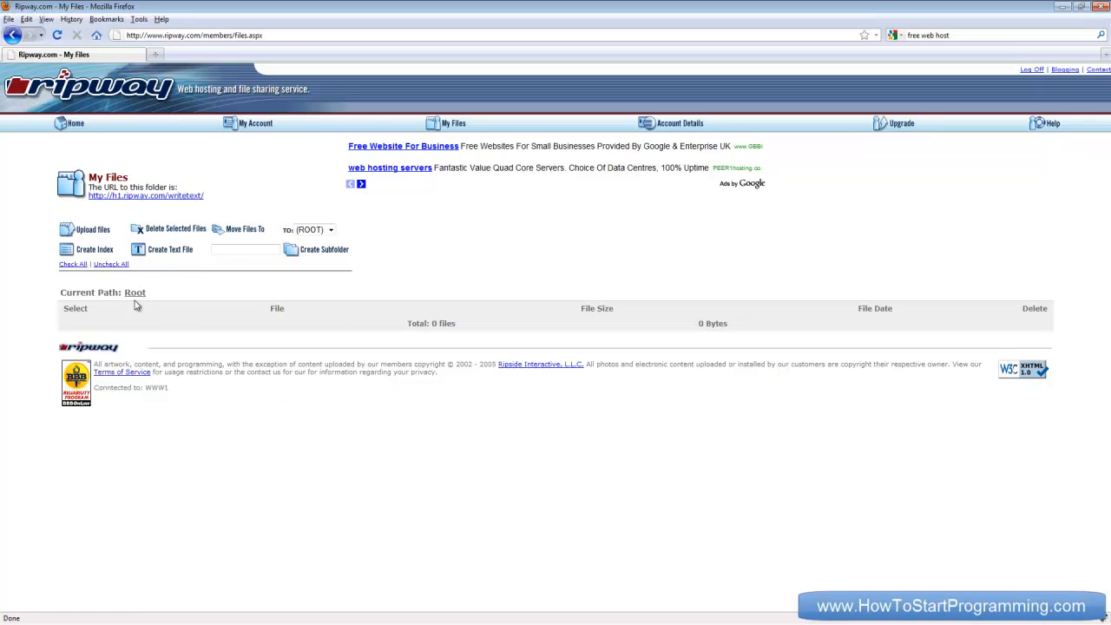
Upload post.php from the Desktop to the Ripway root and return to My Files
click(94, 229)
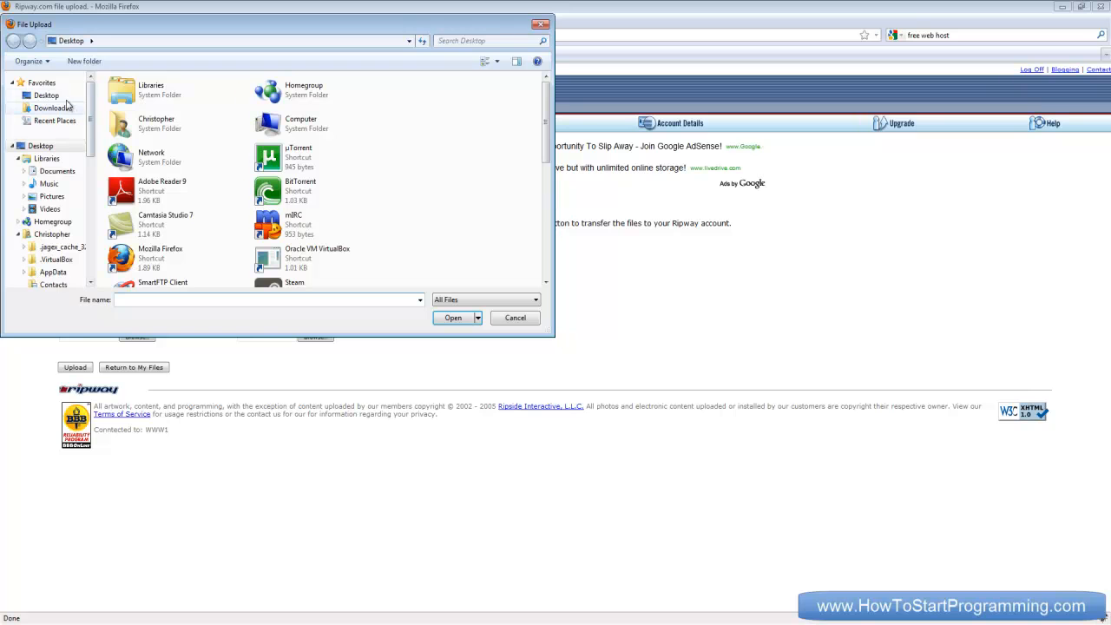
scroll(down, 3)
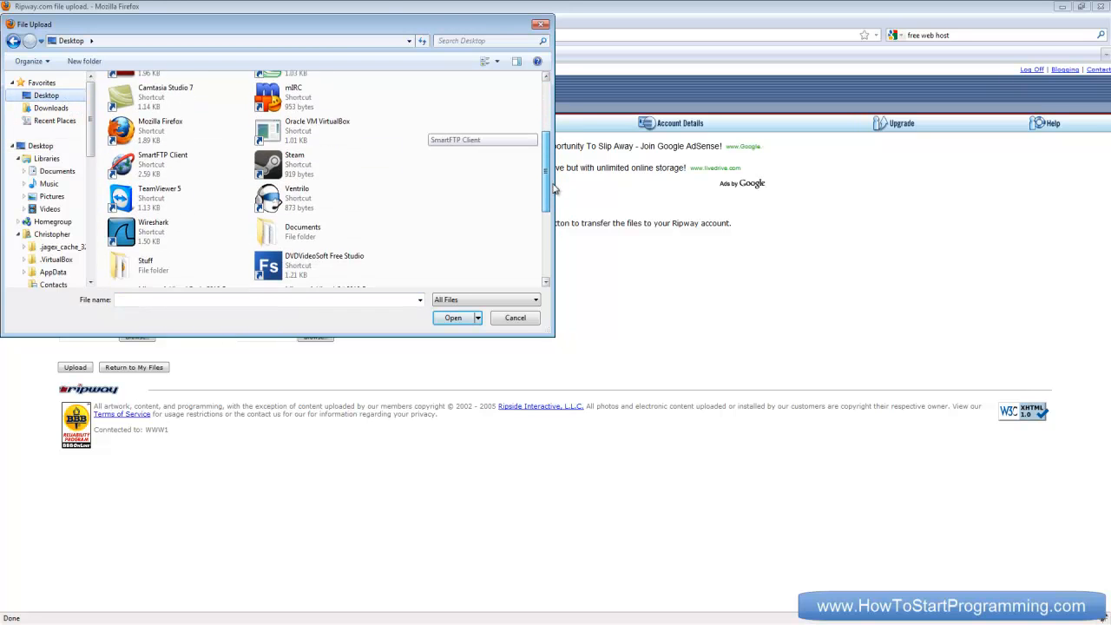
scroll(down, 3)
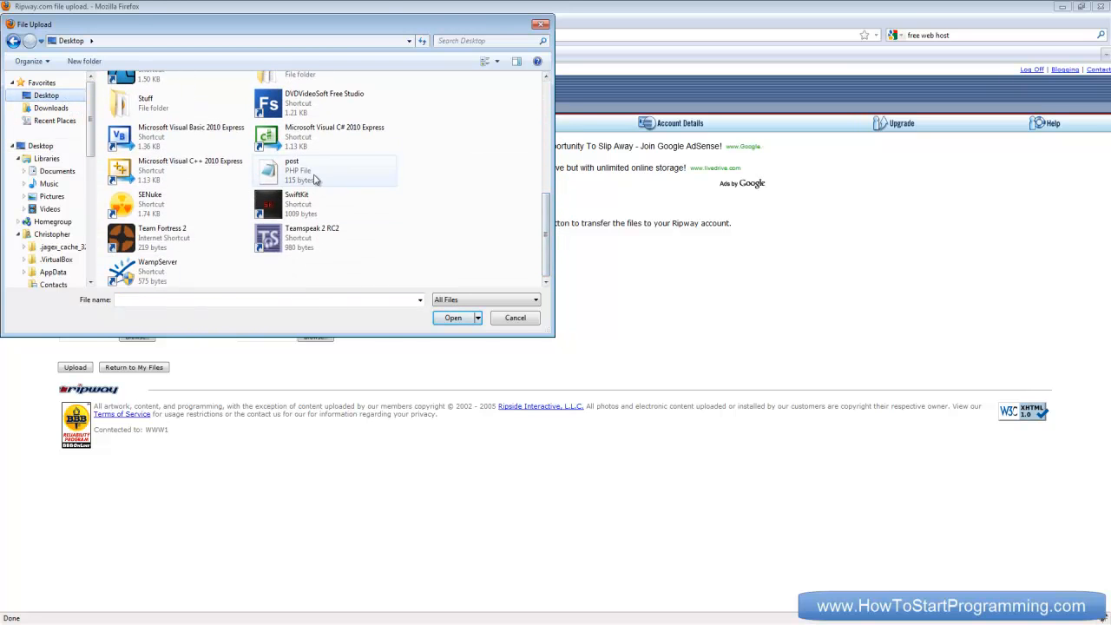
right_click(73, 367)
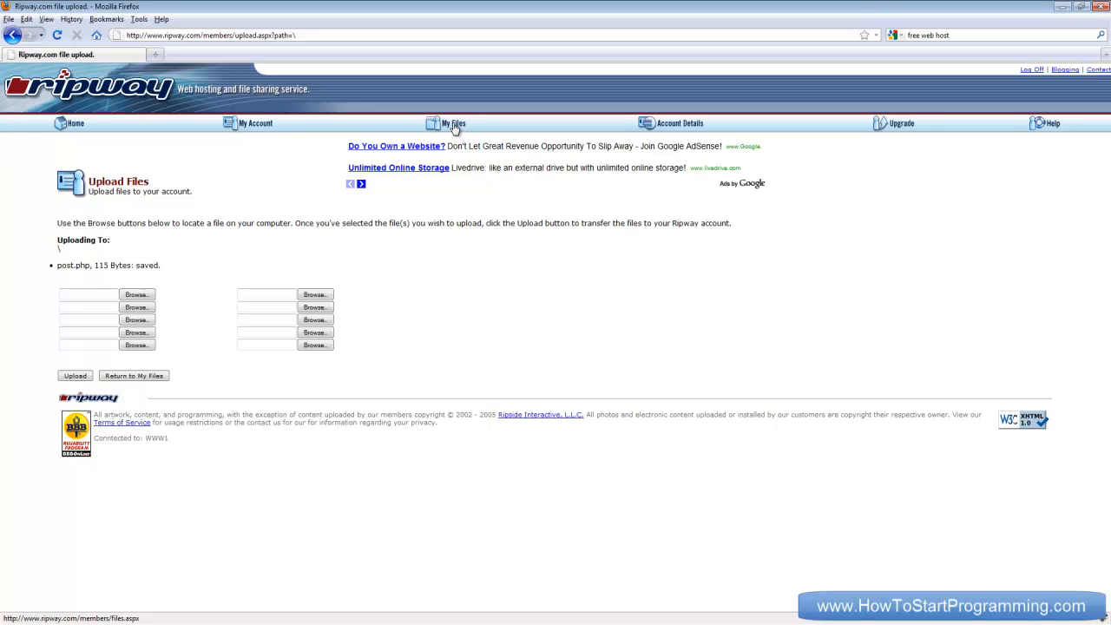
click(455, 122)
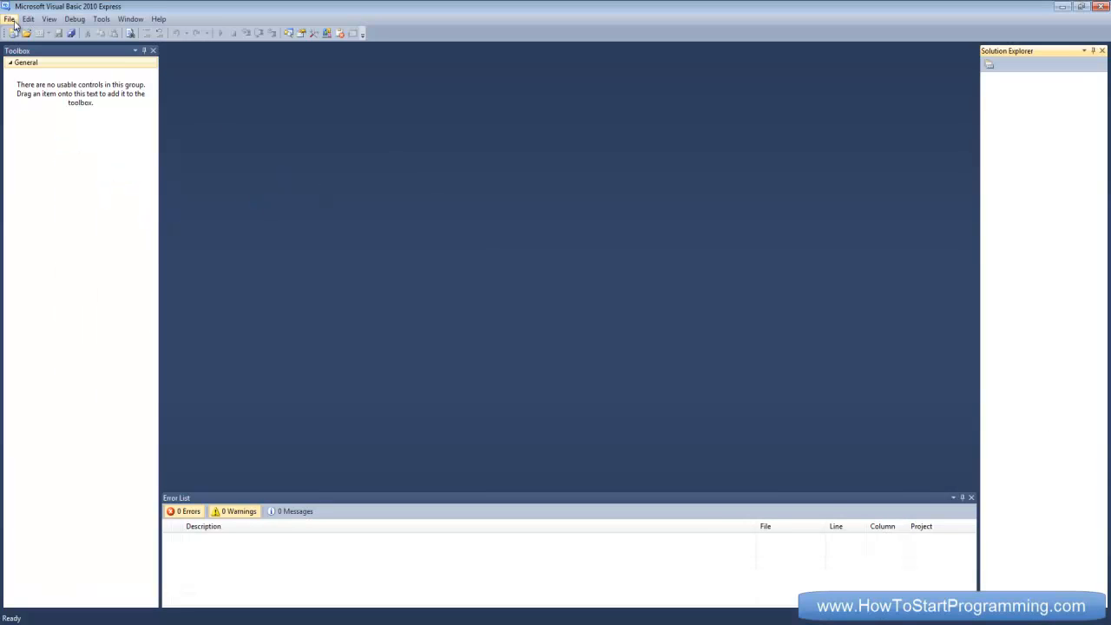
Create a Windows Forms Application project named 'write to online file'
click(10, 17)
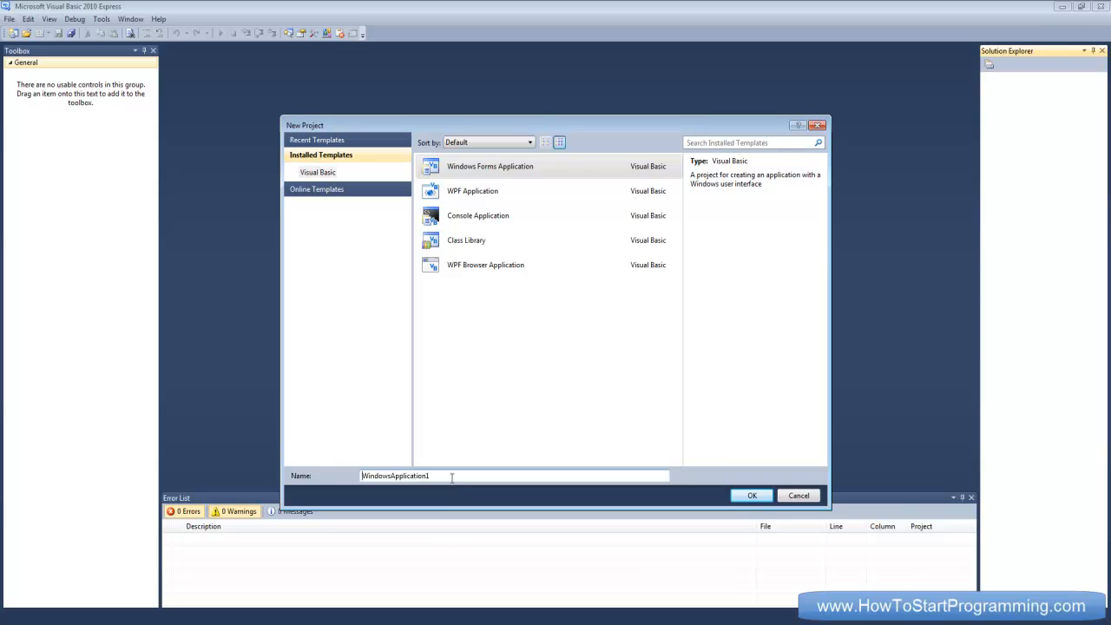
text(write to)
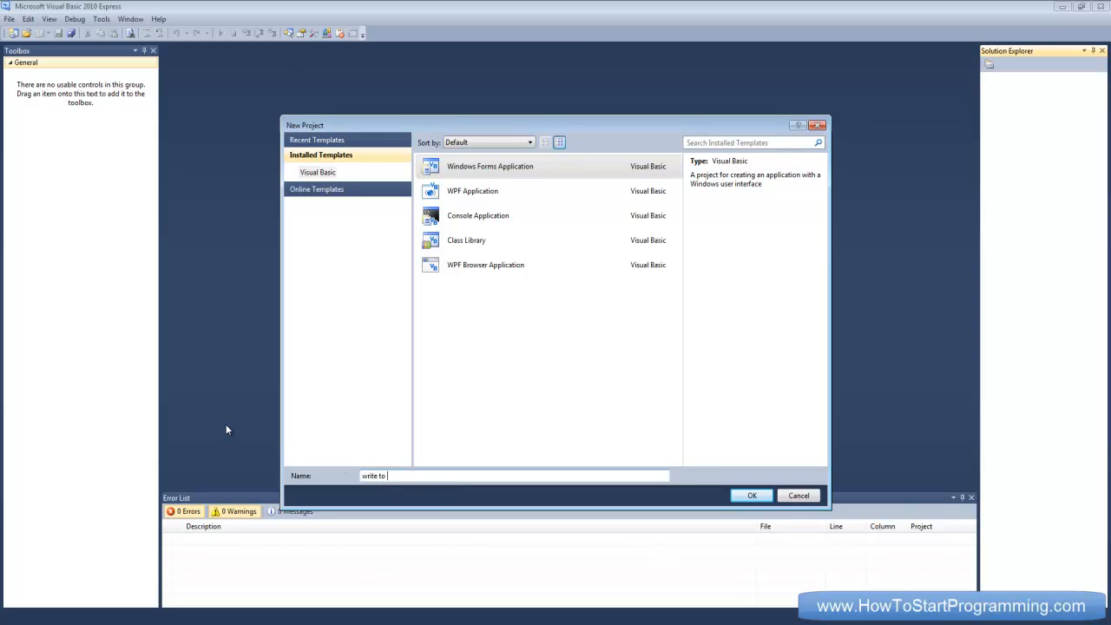
text(online fi)
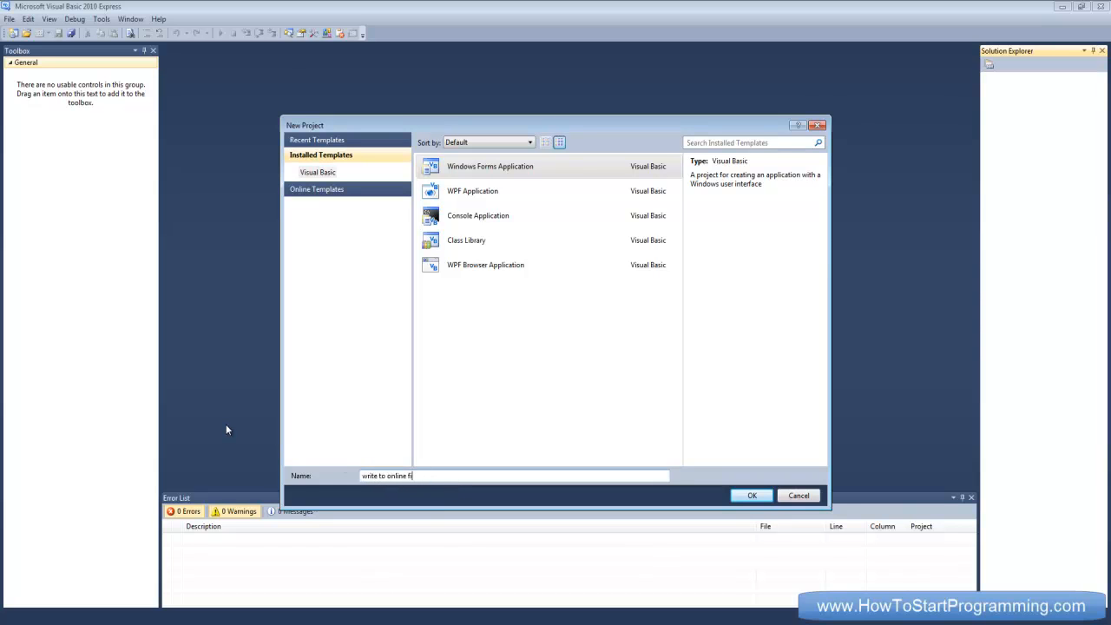
click(752, 494)
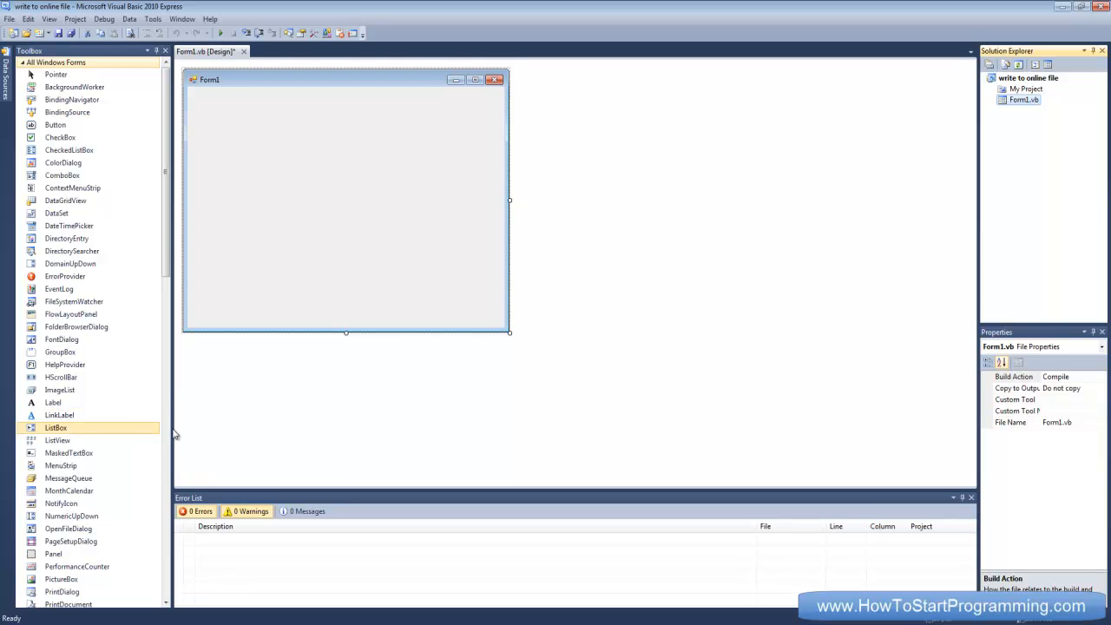
Shrink Form1 to fit its text box and Button1, and bring up Button1's Click handler
scroll(down, 3)
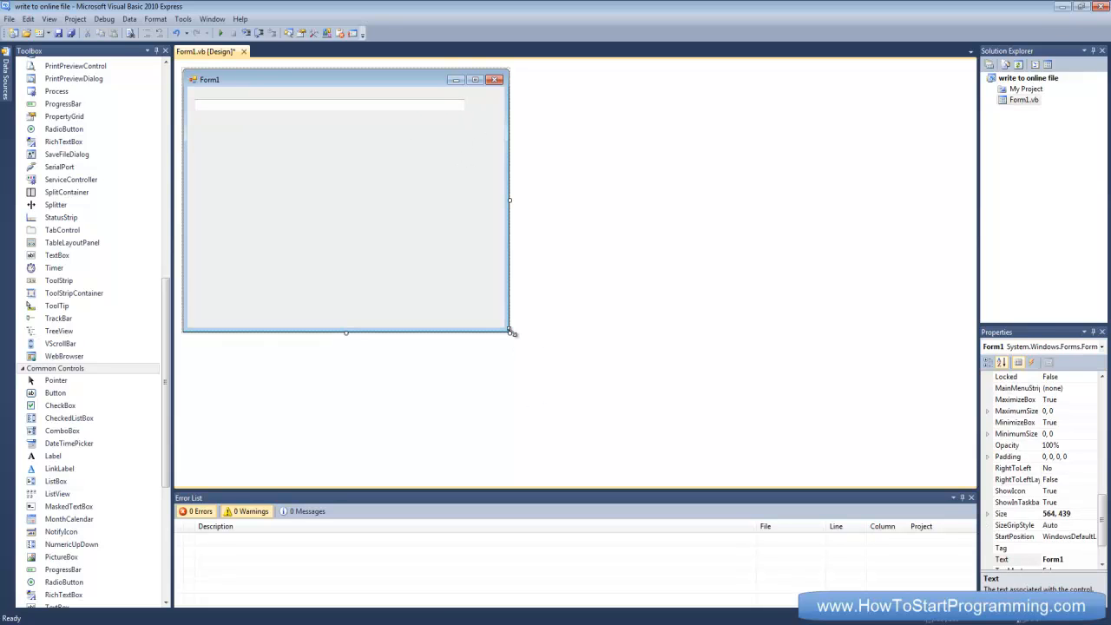
drag(510, 331, 479, 230)
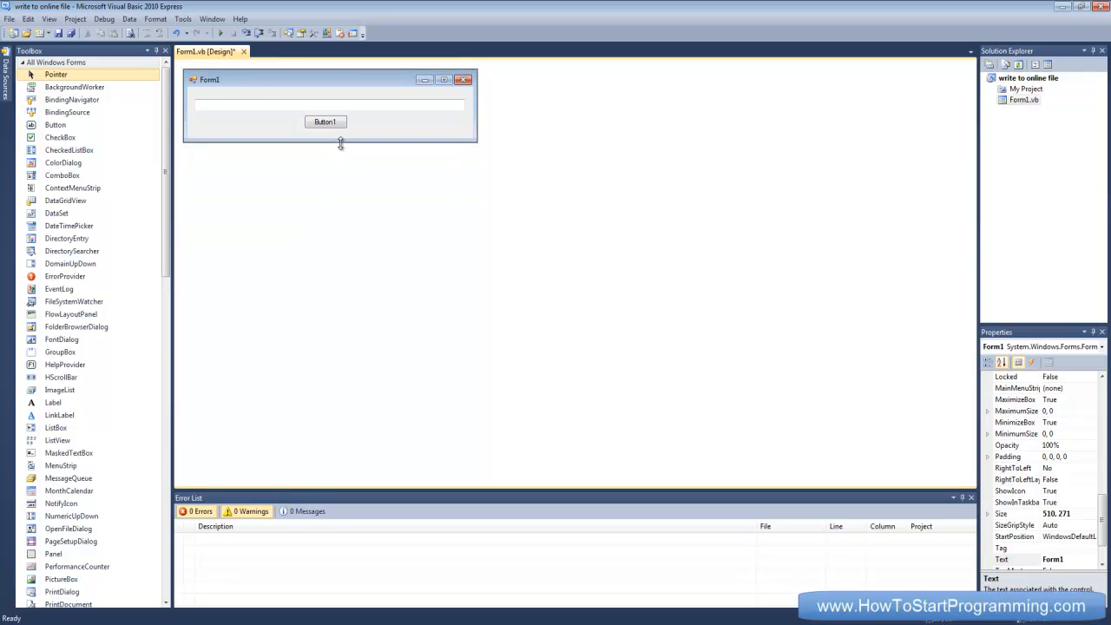
click(326, 122)
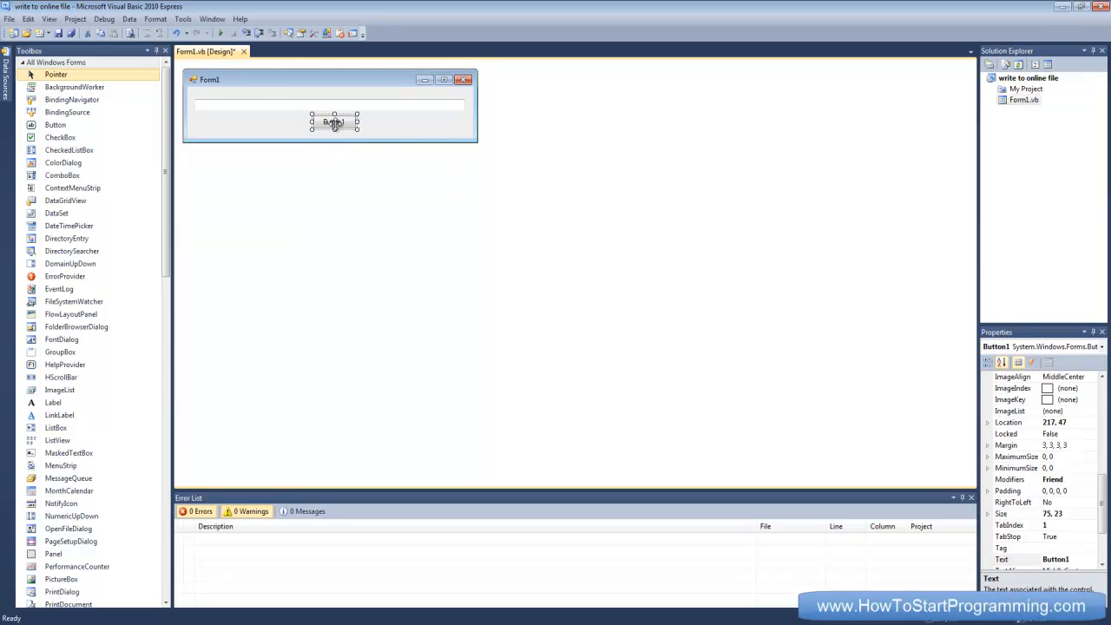
double_click(333, 122)
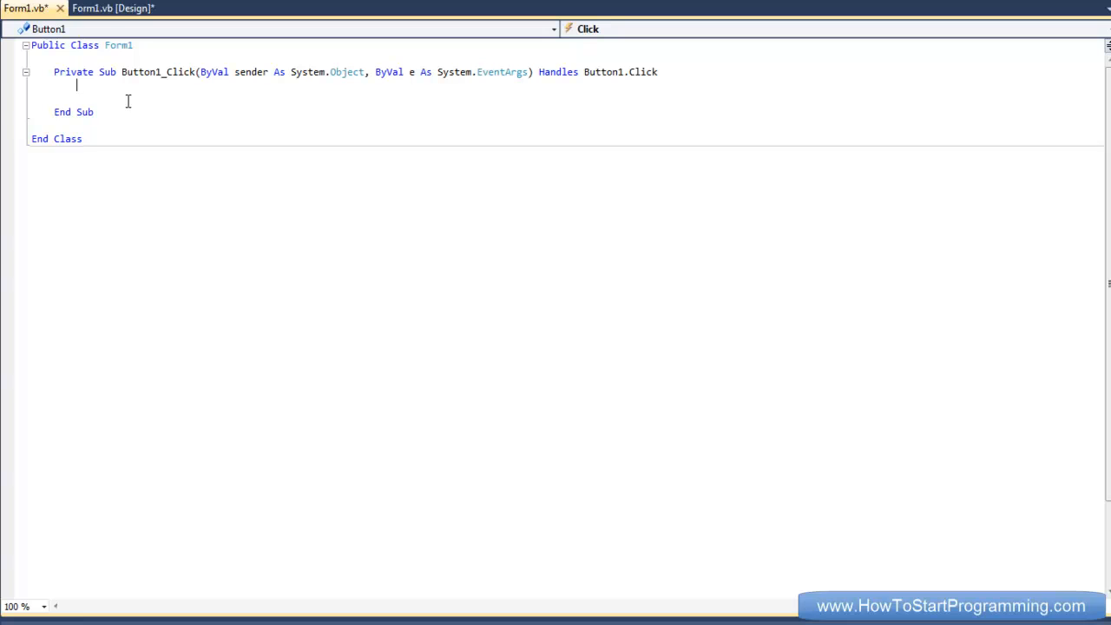
text(Dim request As webrequest =)
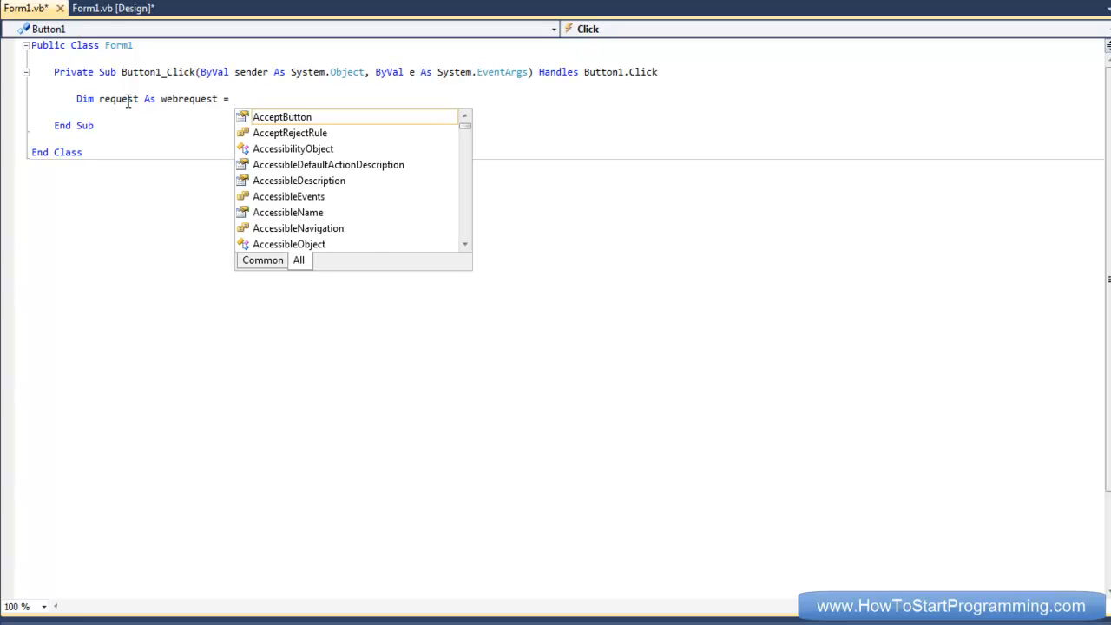
text(webreuqest.)
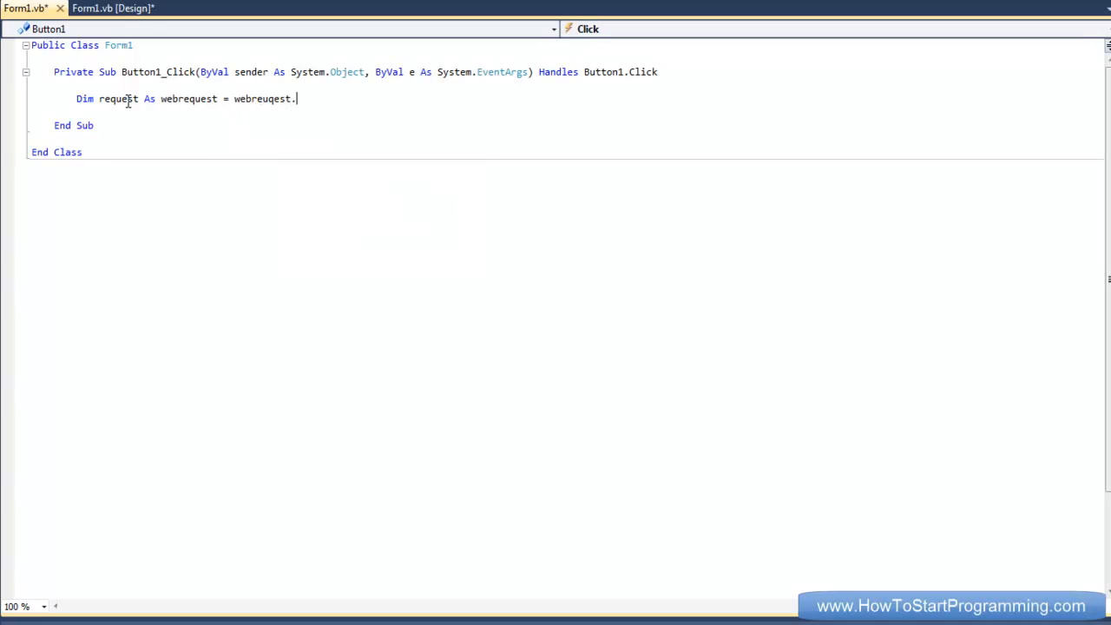
text(create())
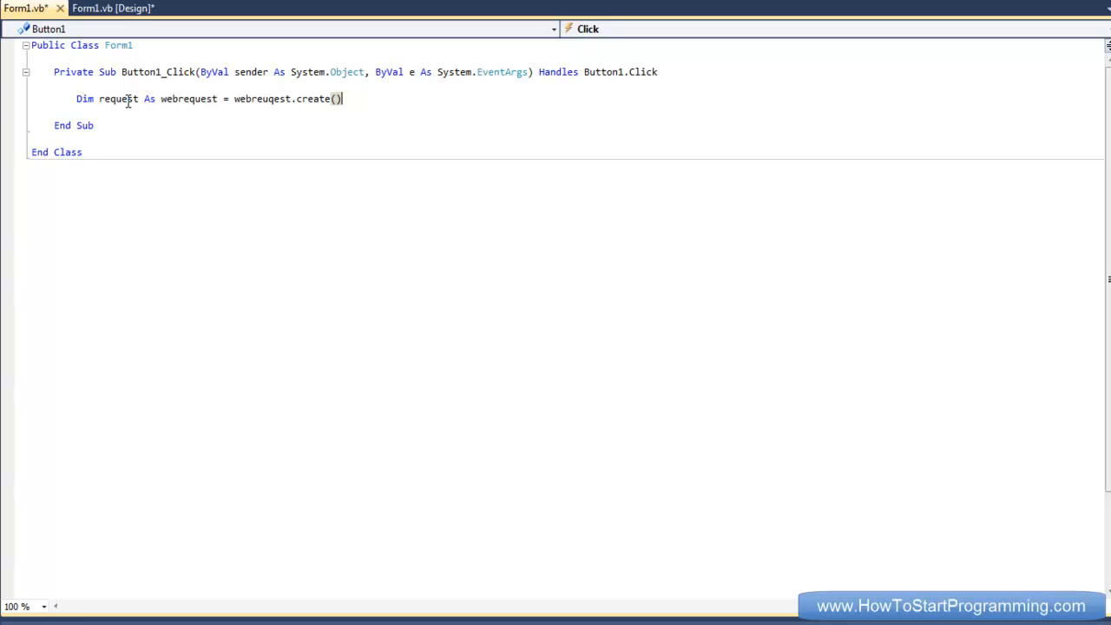
text("http://h1.ripway.com/writetext/post.php")
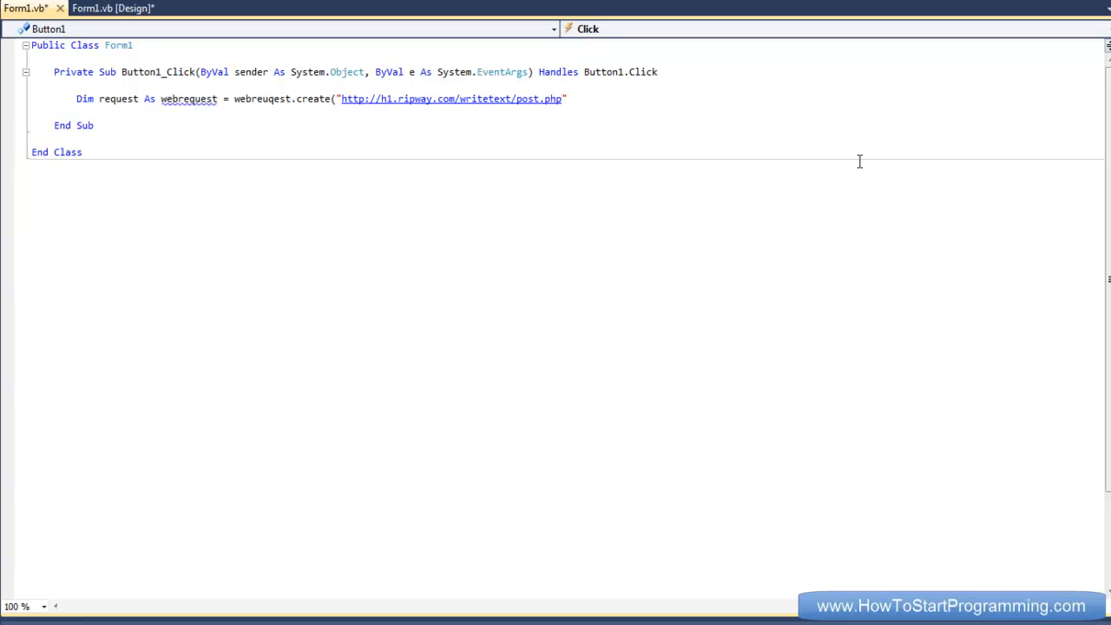
text(?)
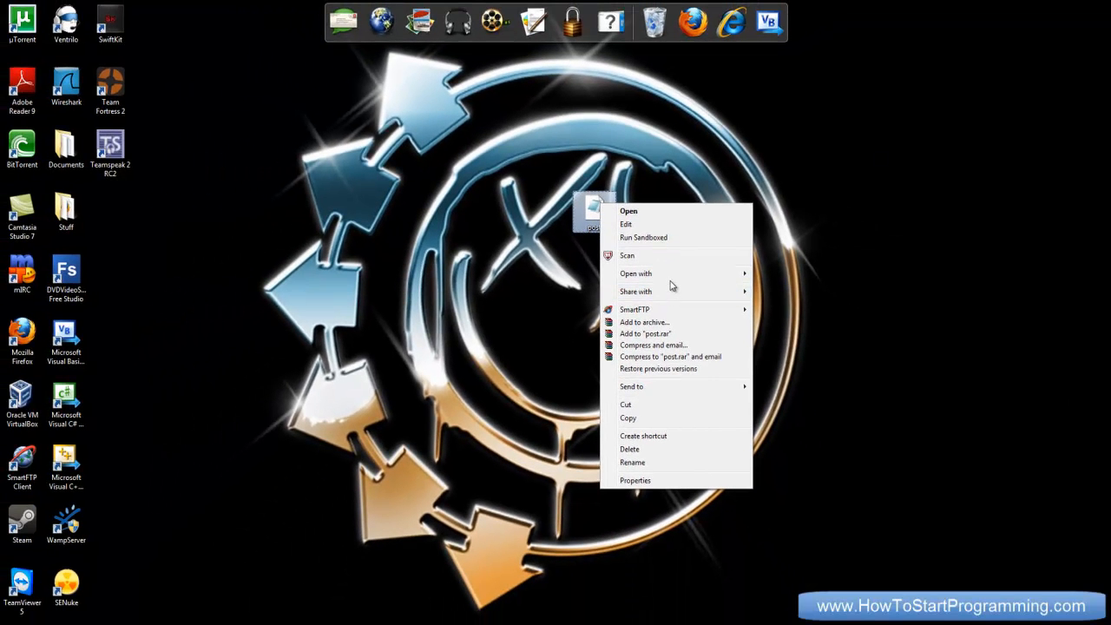
Bring up the desktop post.php script in Notepad for review
click(625, 224)
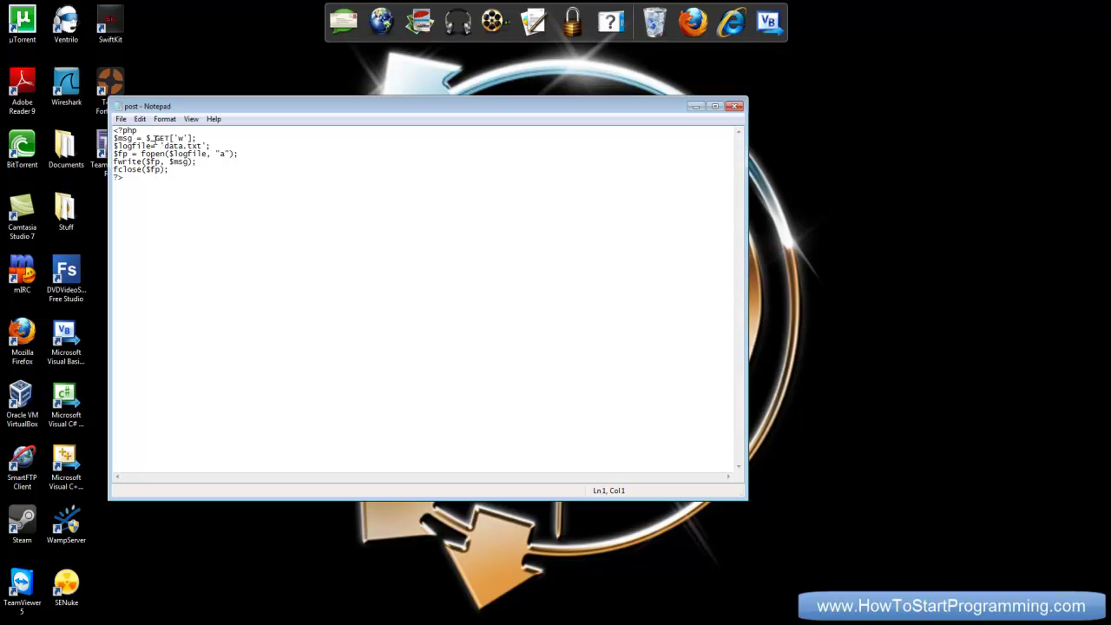
right_click(178, 146)
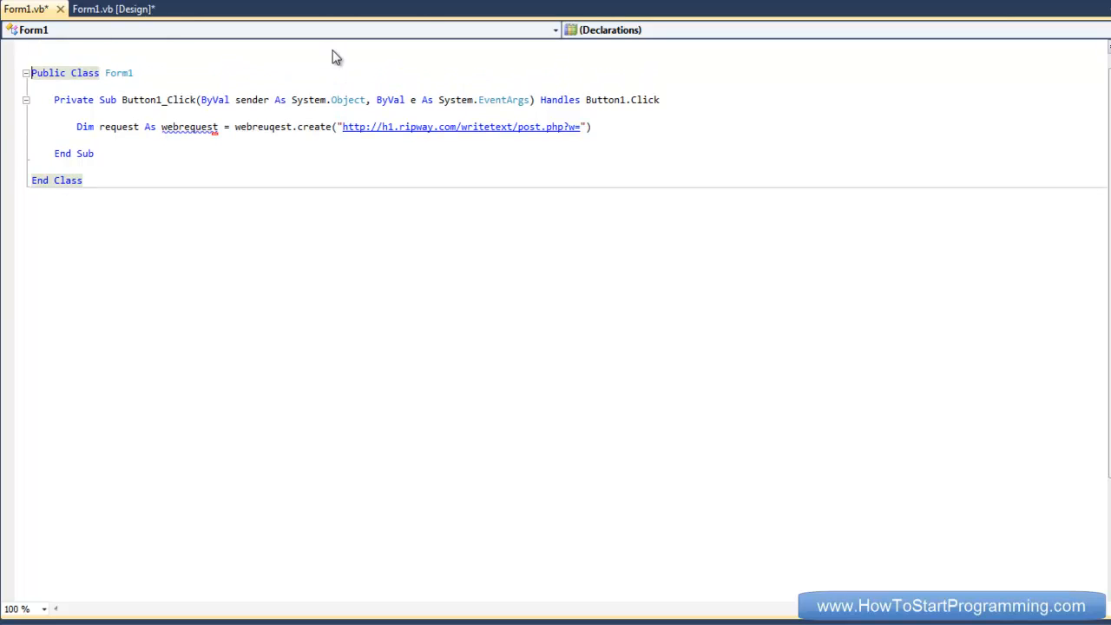
Add Imports System.Net and correct the misspelled WebRequest
text(import)
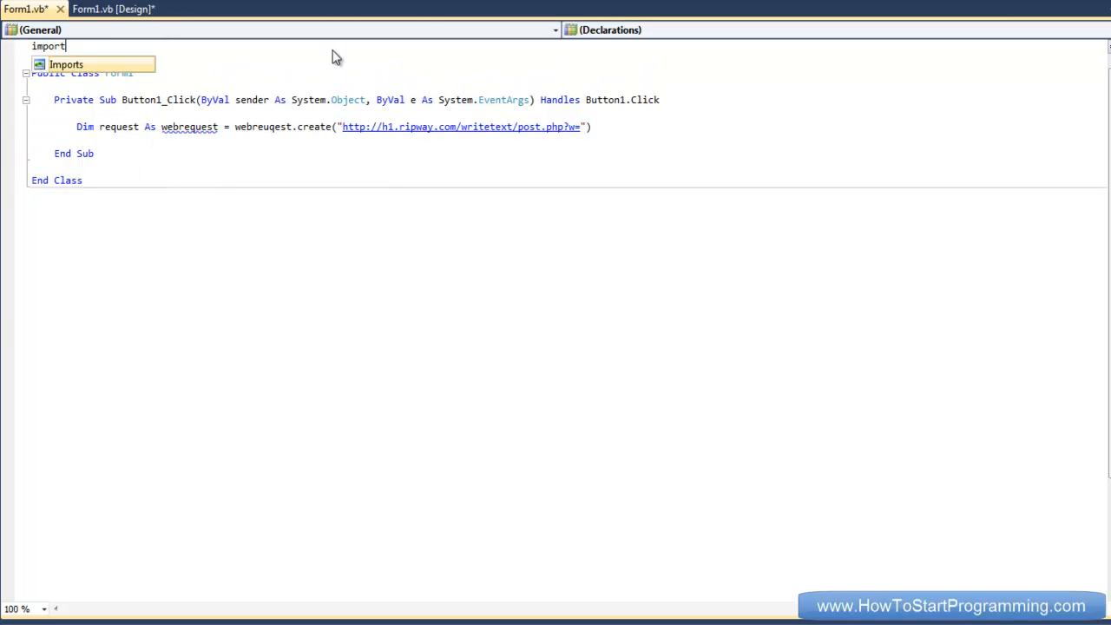
text(System.net)
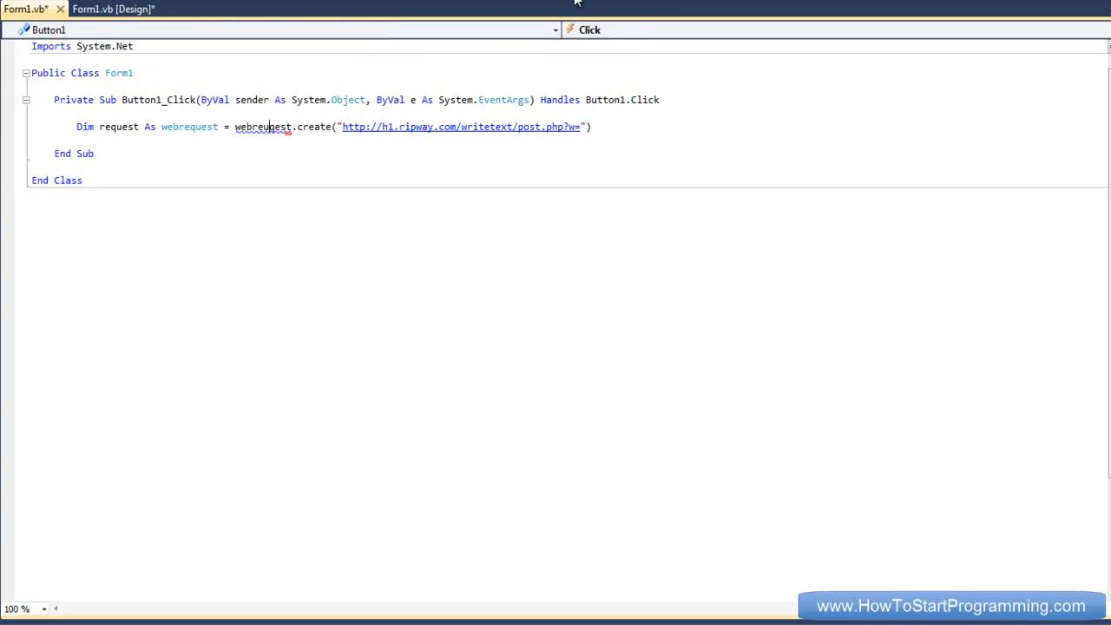
click(260, 127)
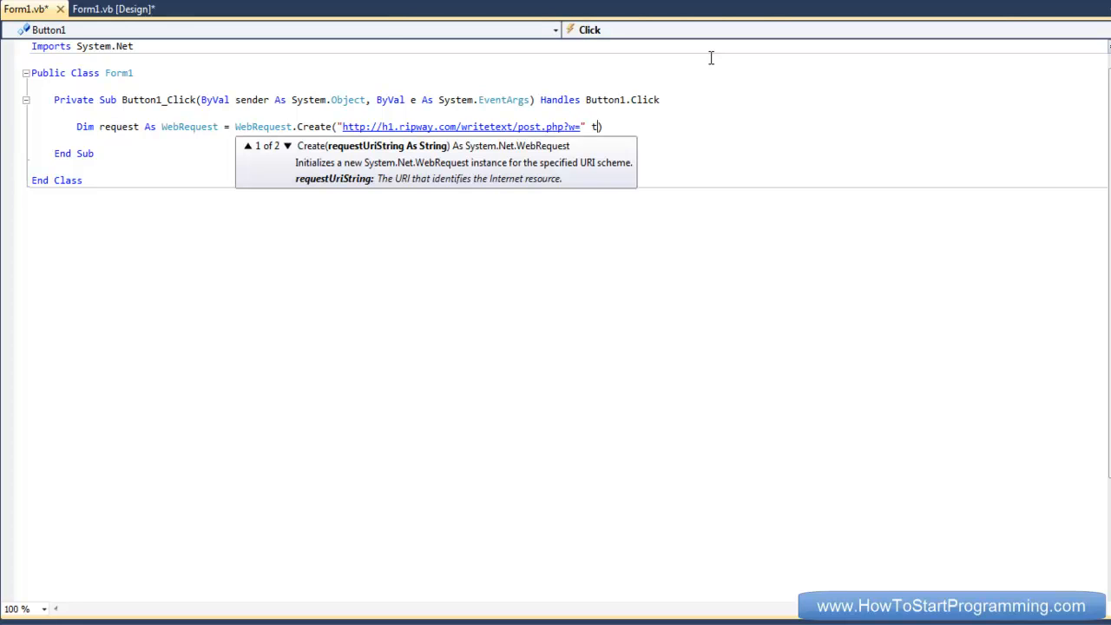
Append & TextBox1.Text to the request URL and add request.GetResponse() below it
text(extbox1.text)
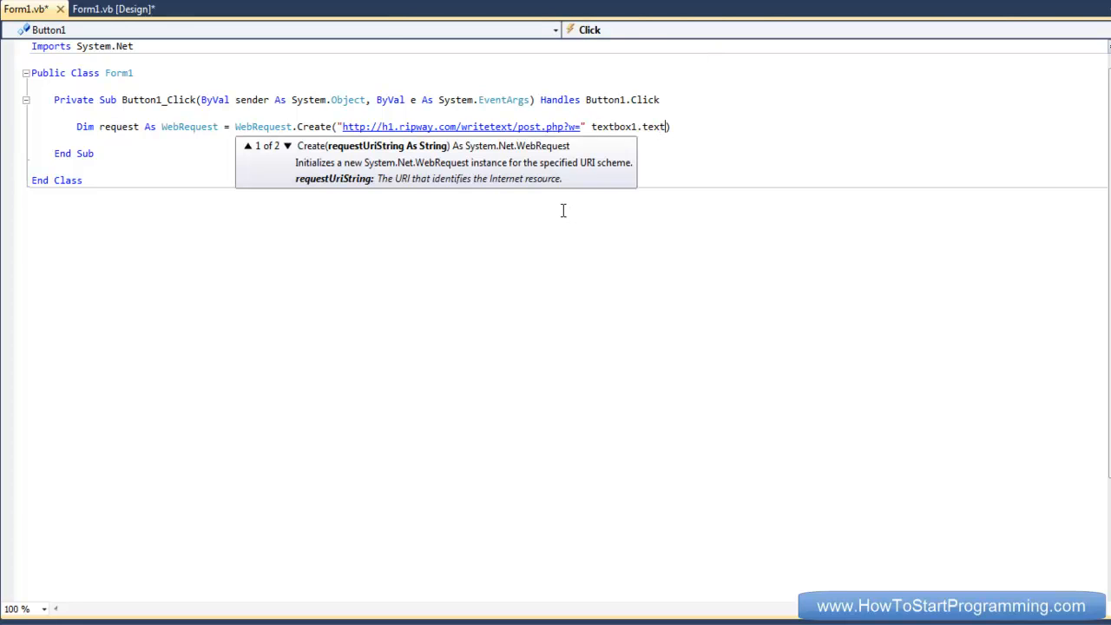
click(113, 8)
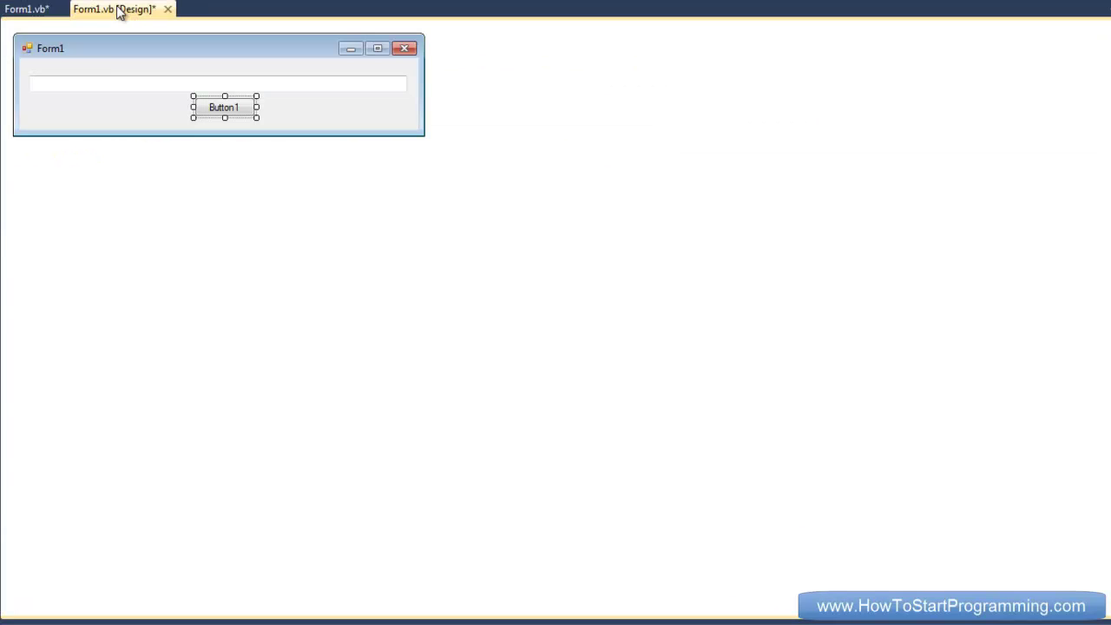
click(217, 83)
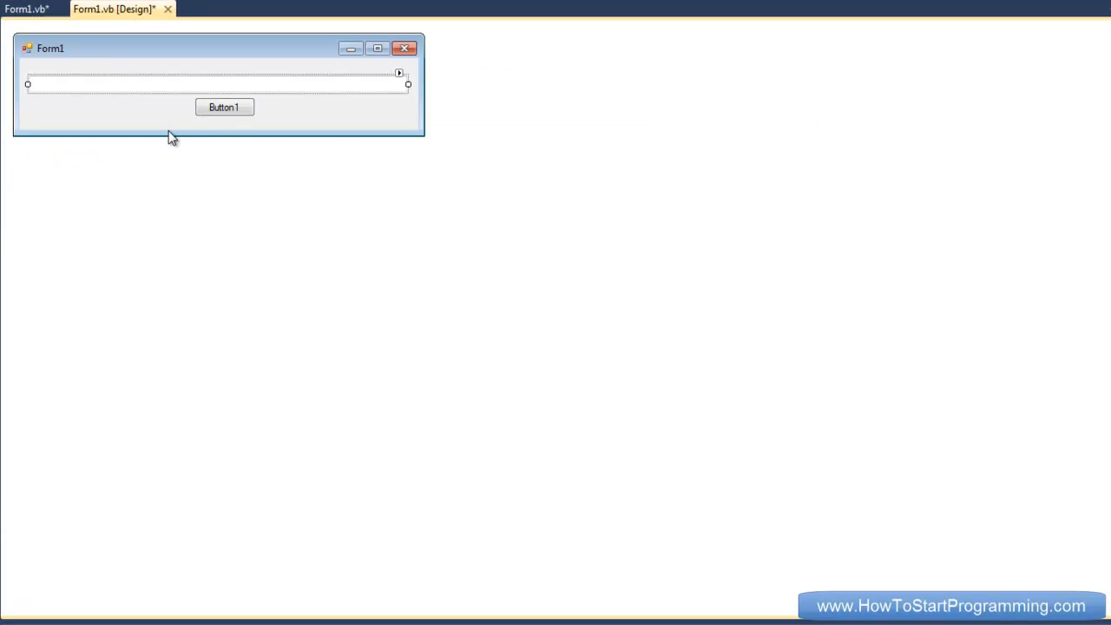
double_click(224, 106)
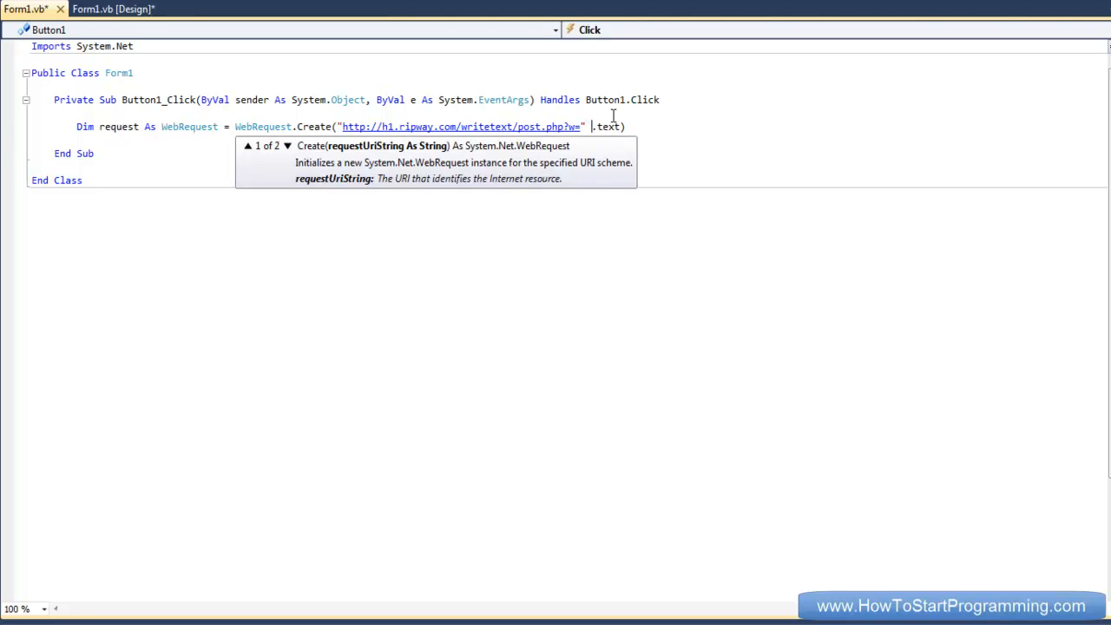
text(& texb.text)
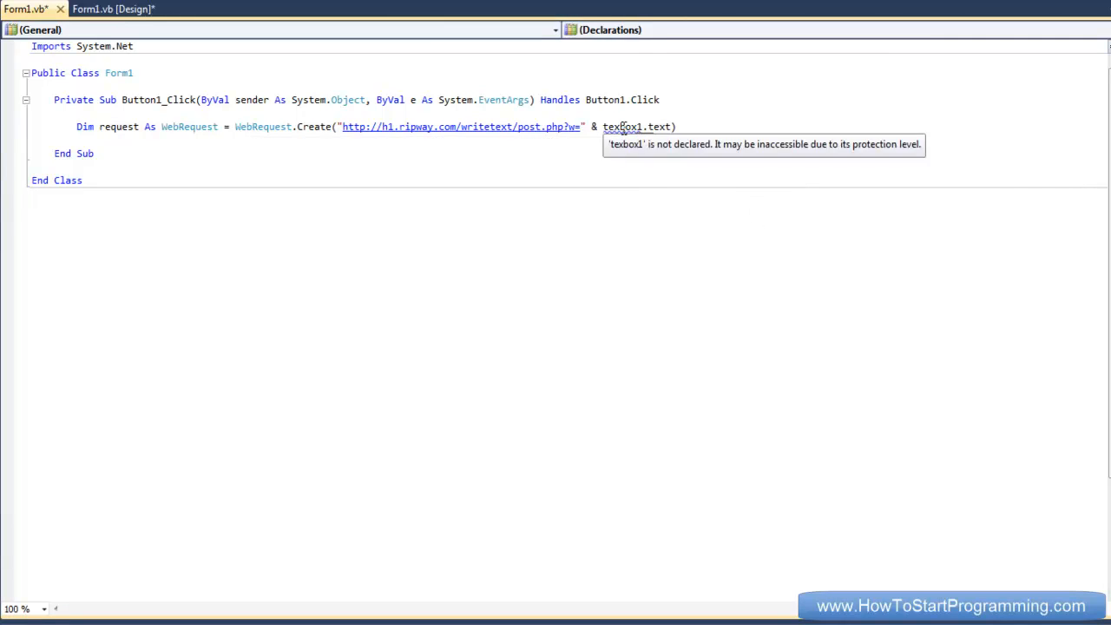
text(TextBox1.Text)
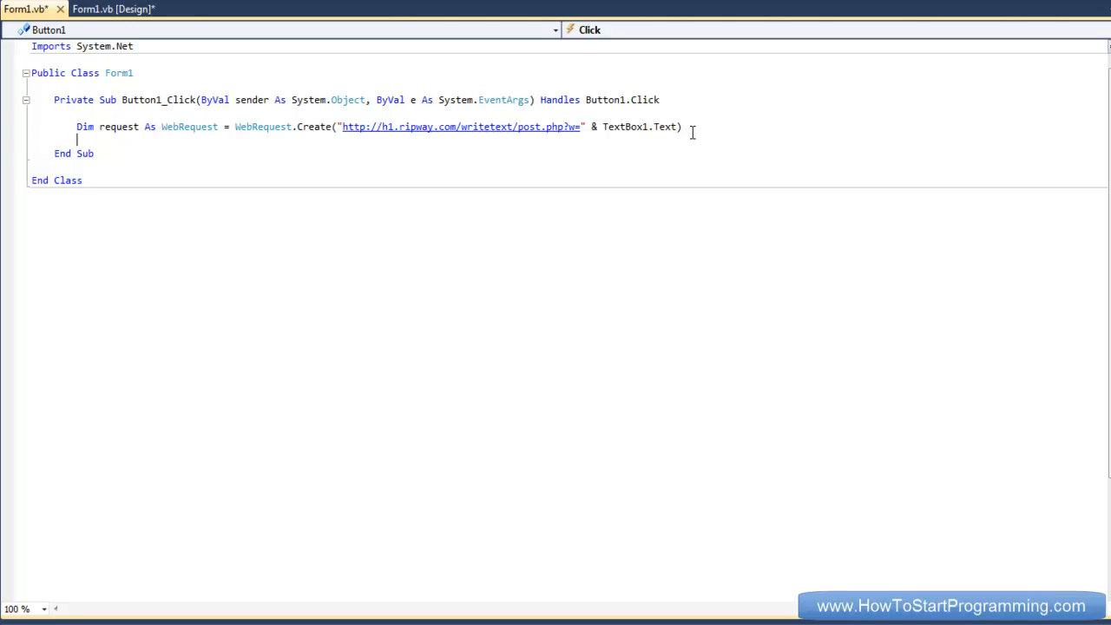
text(request.g)
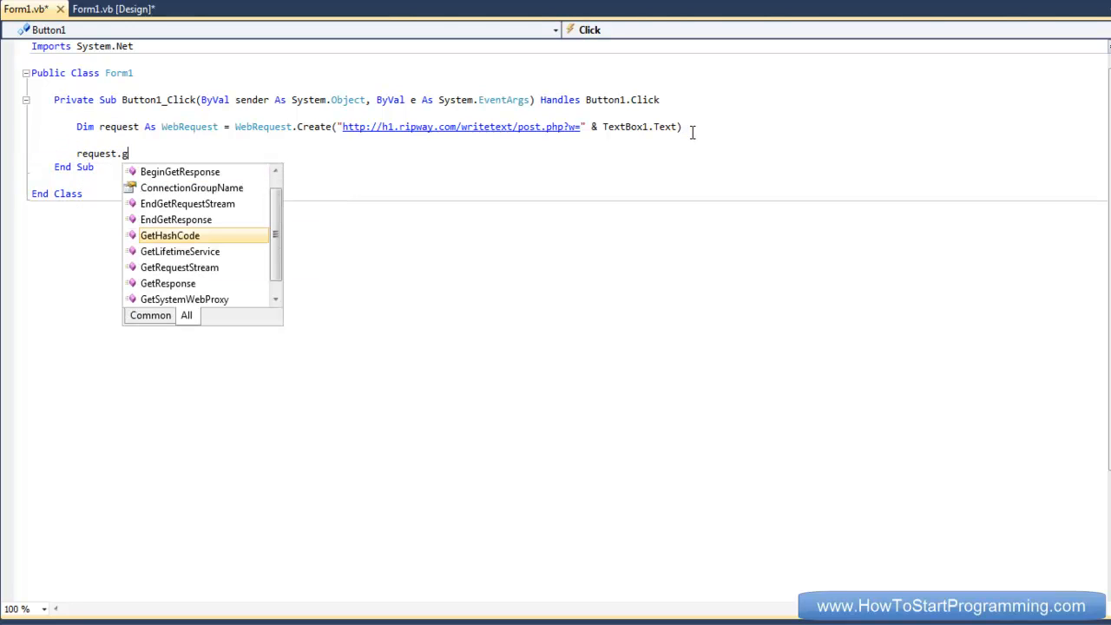
text(etrse)
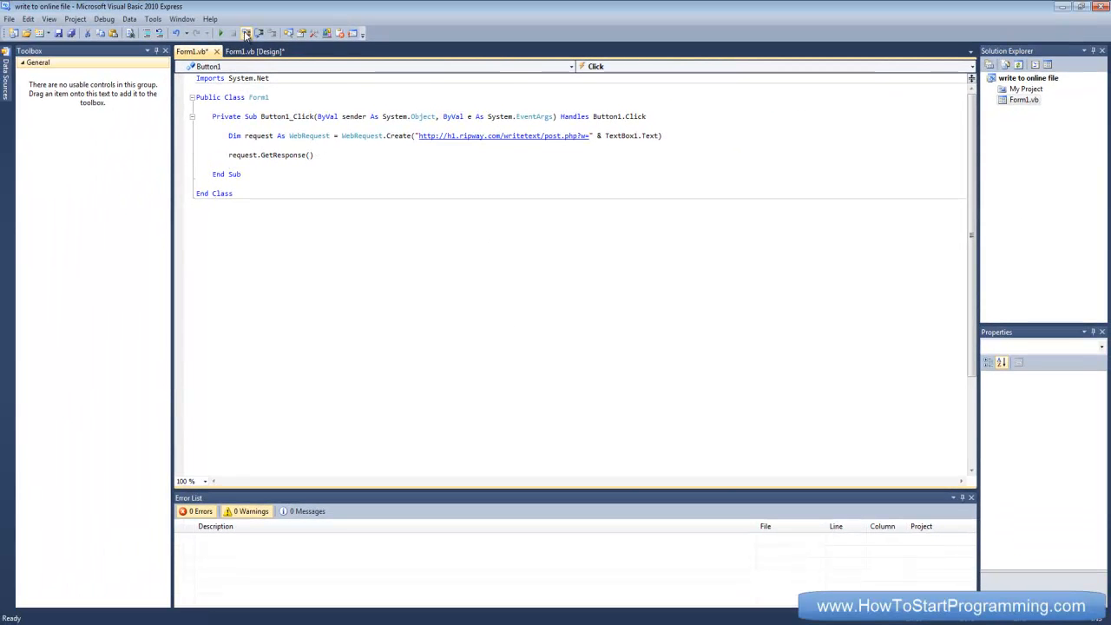
Run the app with Start Debugging and enter 'hello world' in the text box
click(243, 32)
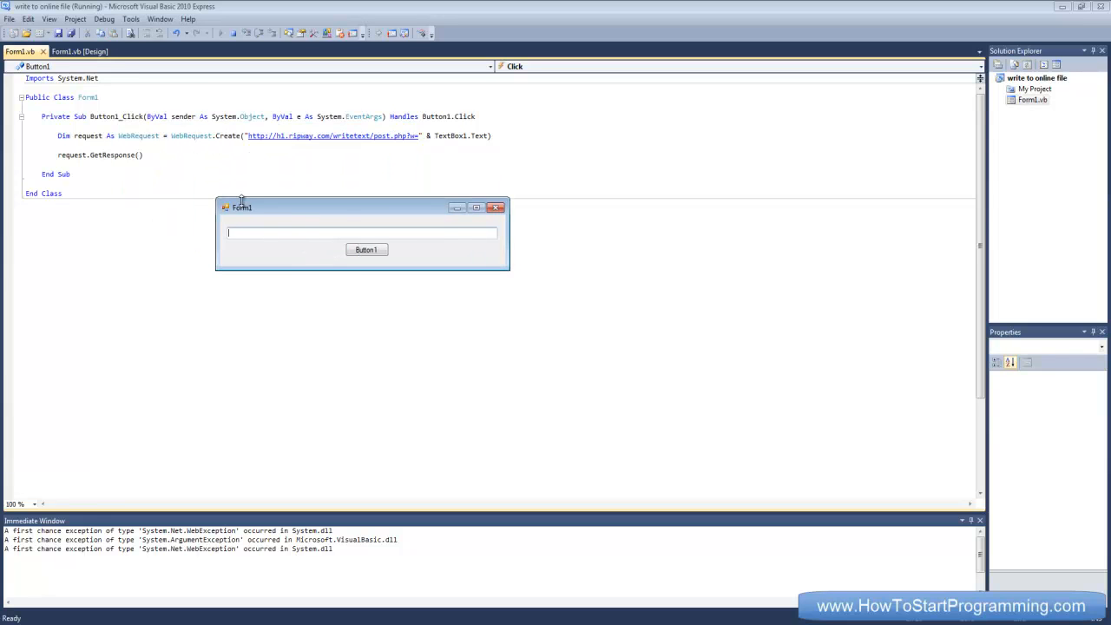
text(hello world)
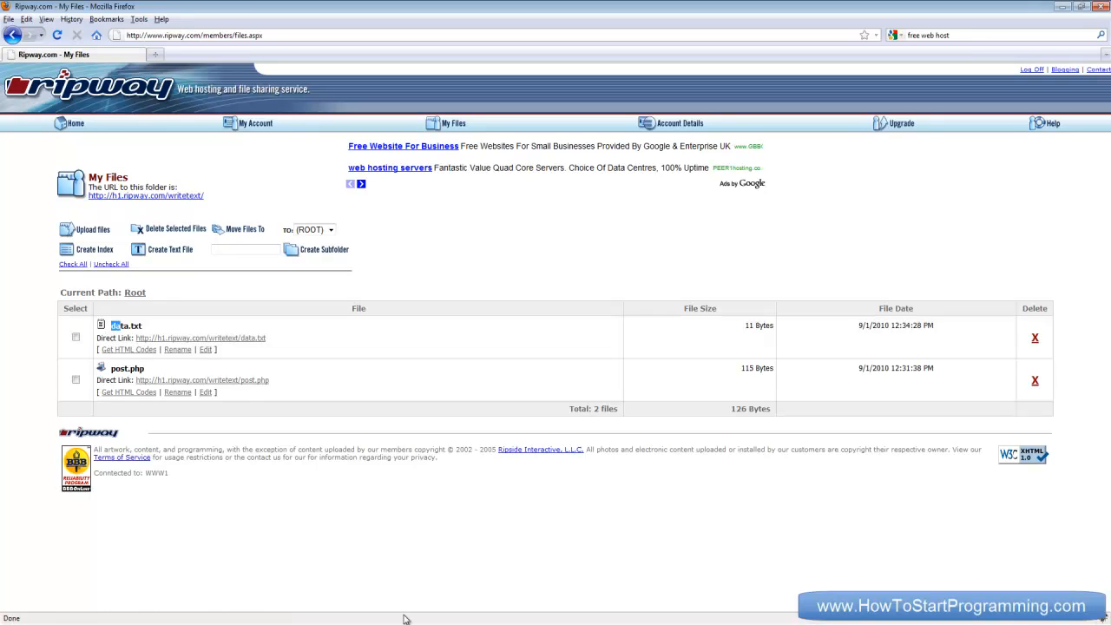
mouse_move(178, 335)
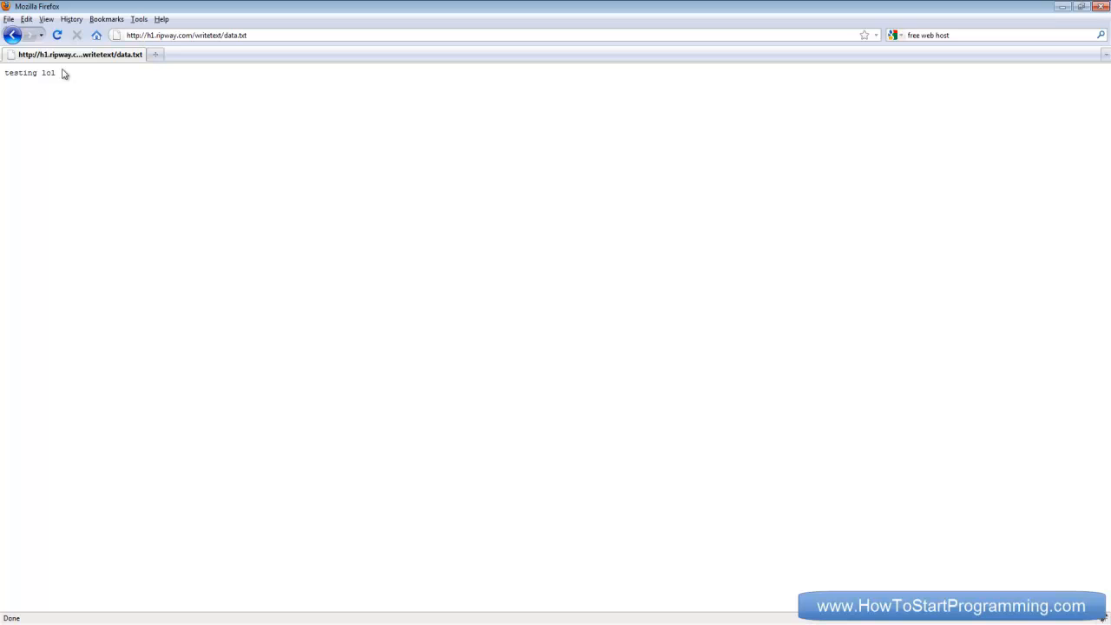
Select the stored text 'testing lol' displayed from data.txt
triple_click(29, 83)
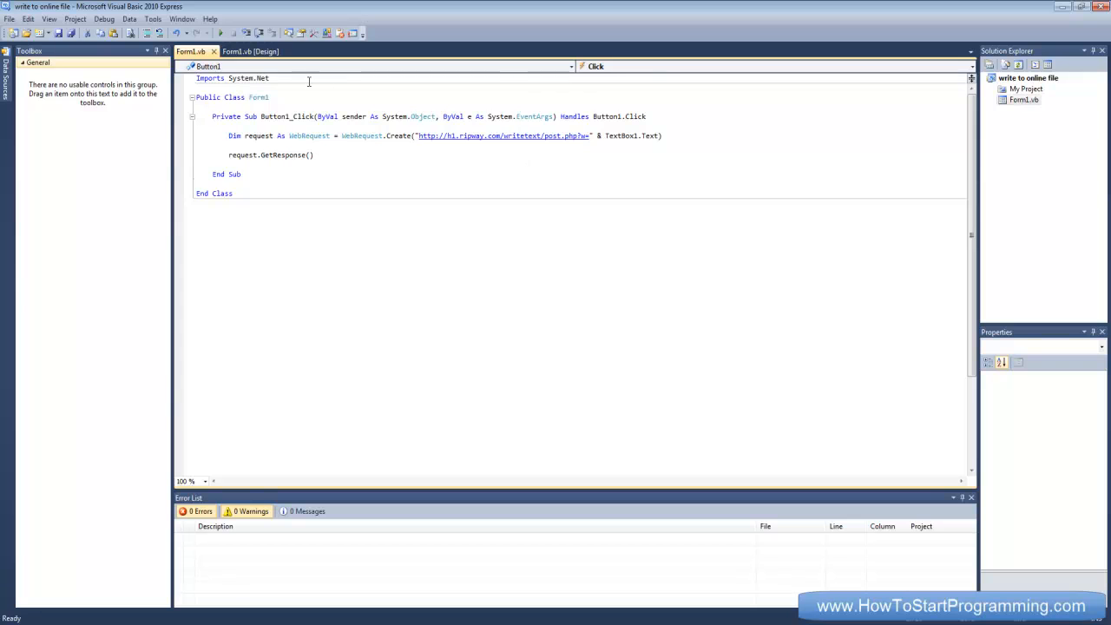
Switch back to the Form1.vb [Design] view showing the text box and Button1
click(249, 51)
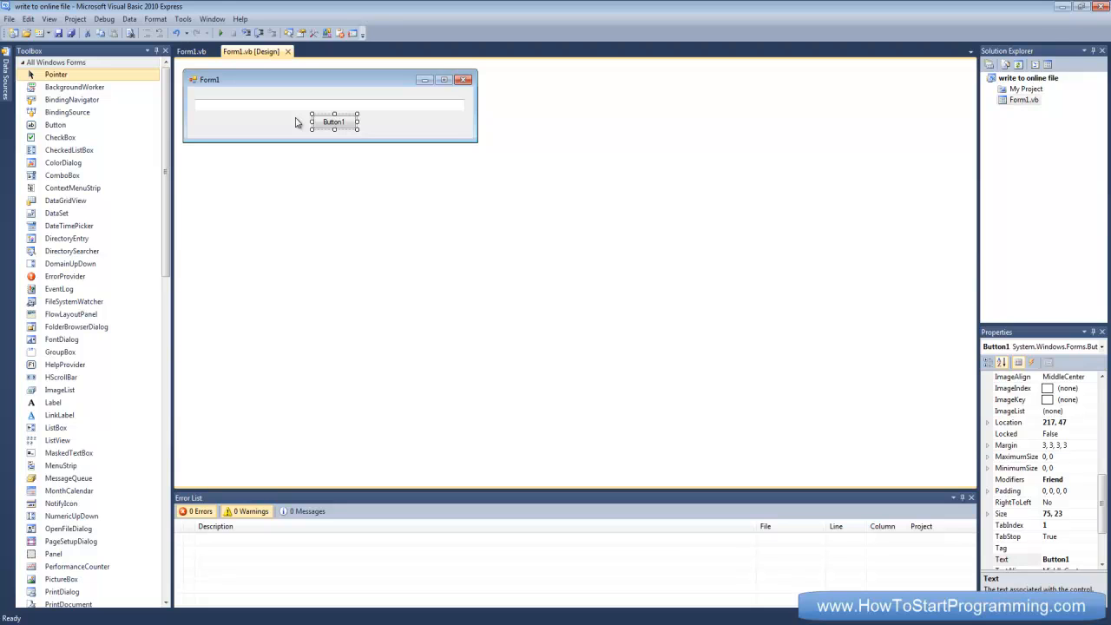
mouse_move(231, 148)
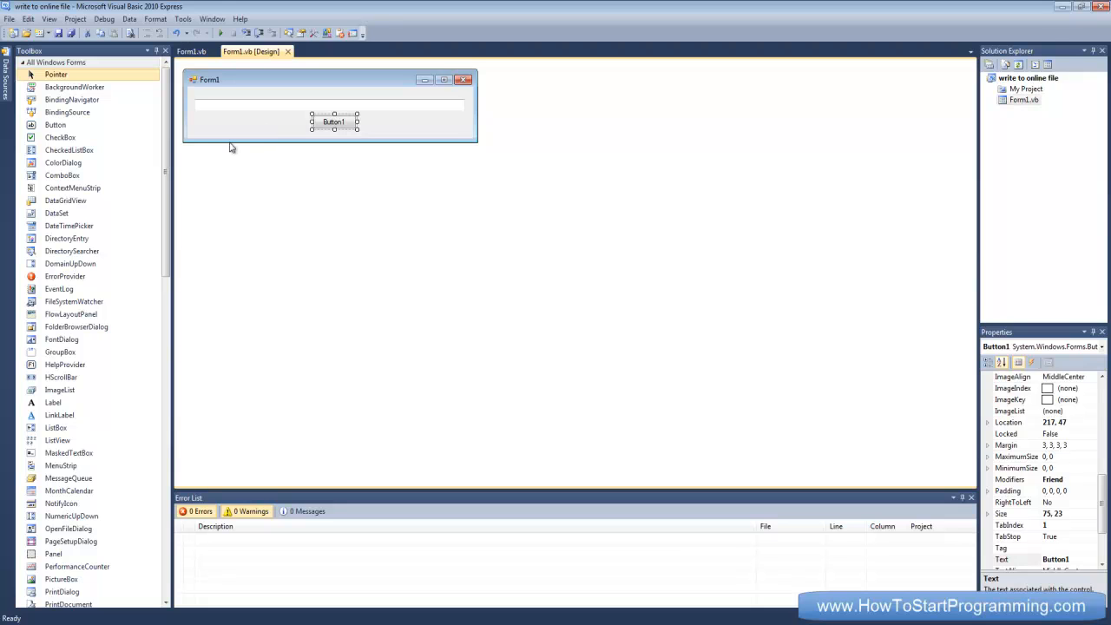
mouse_move(254, 337)
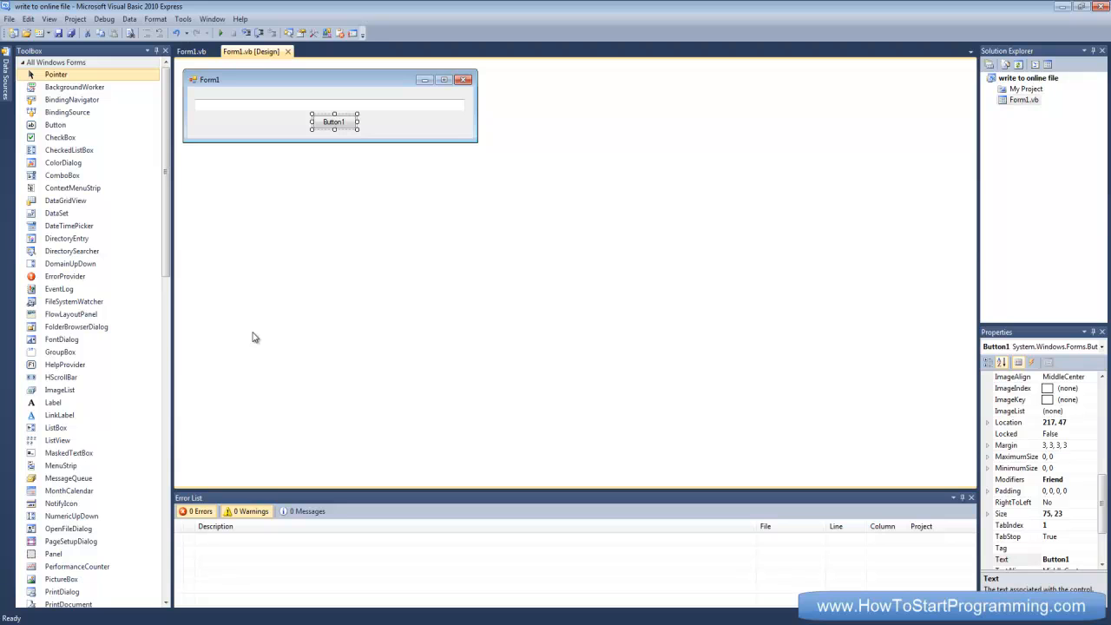